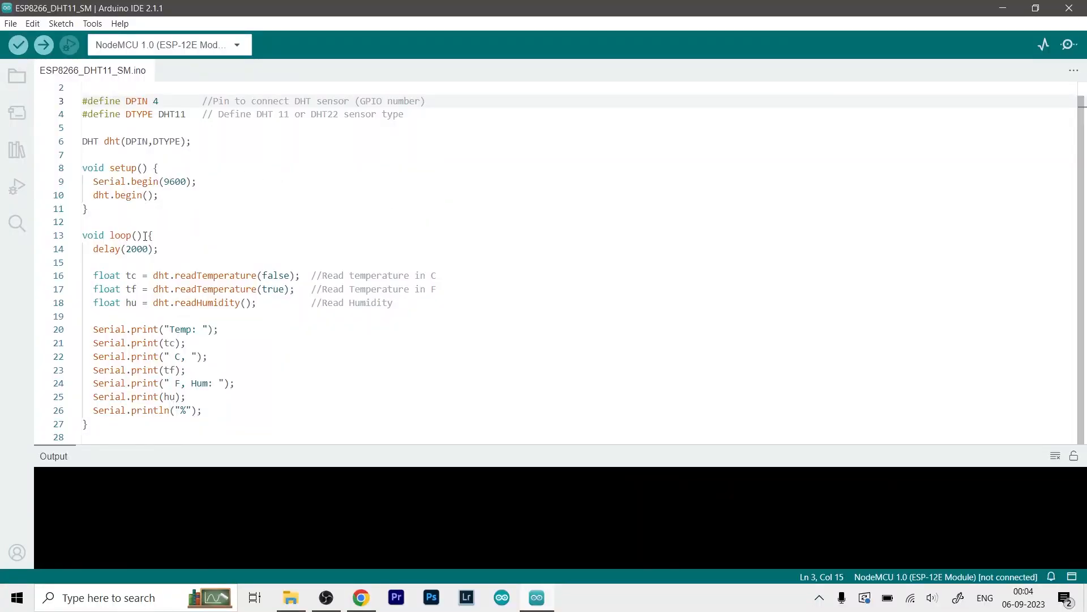
Step: Open the Preferences settings and confirm them
click(185, 370)
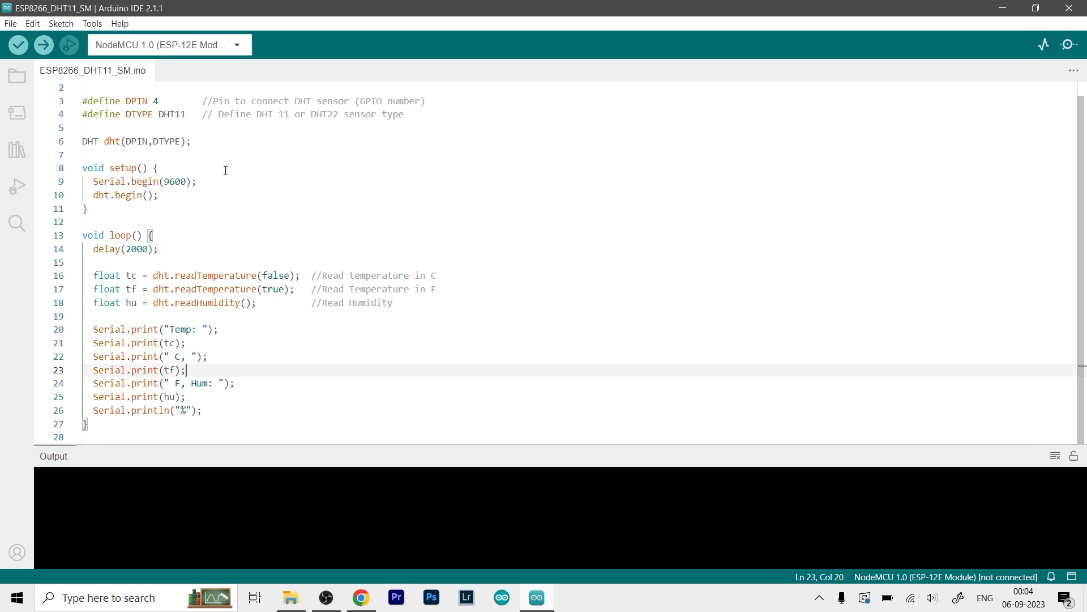
mouse_move(300, 221)
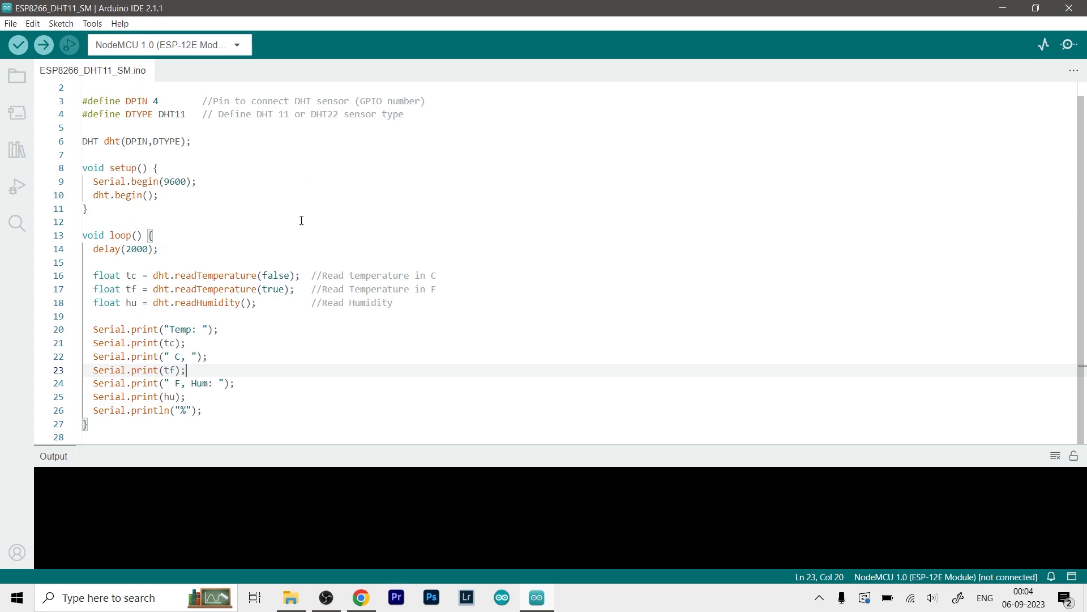
mouse_move(259, 239)
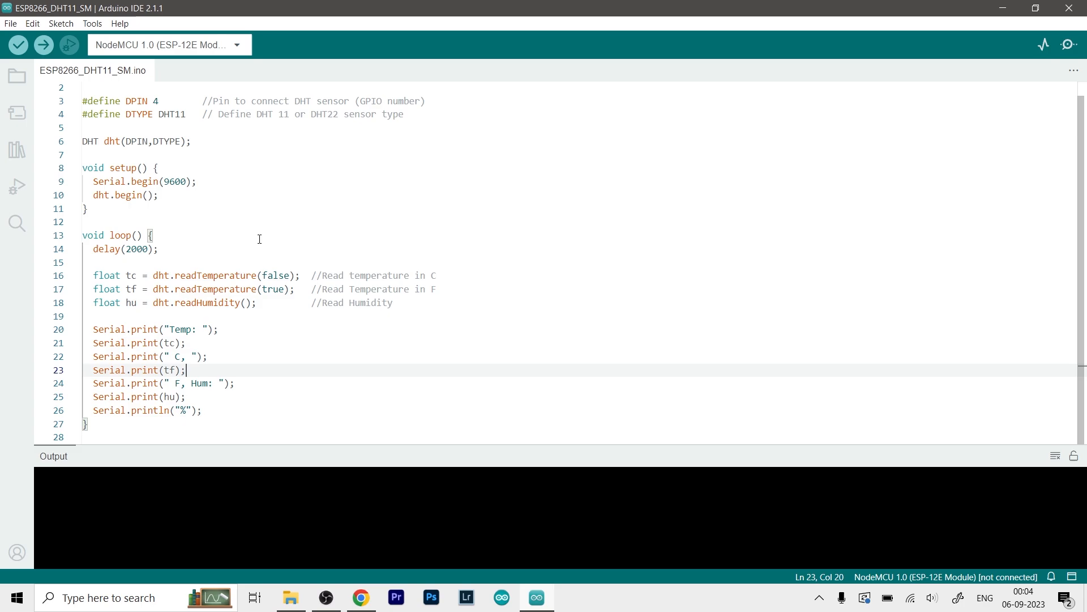
mouse_move(209, 136)
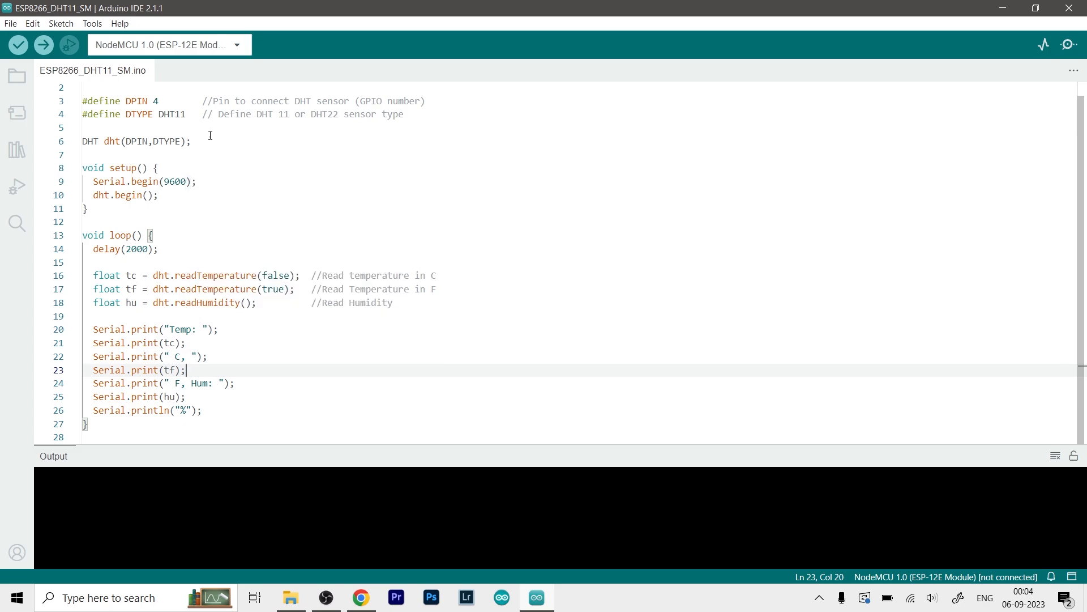
mouse_move(179, 95)
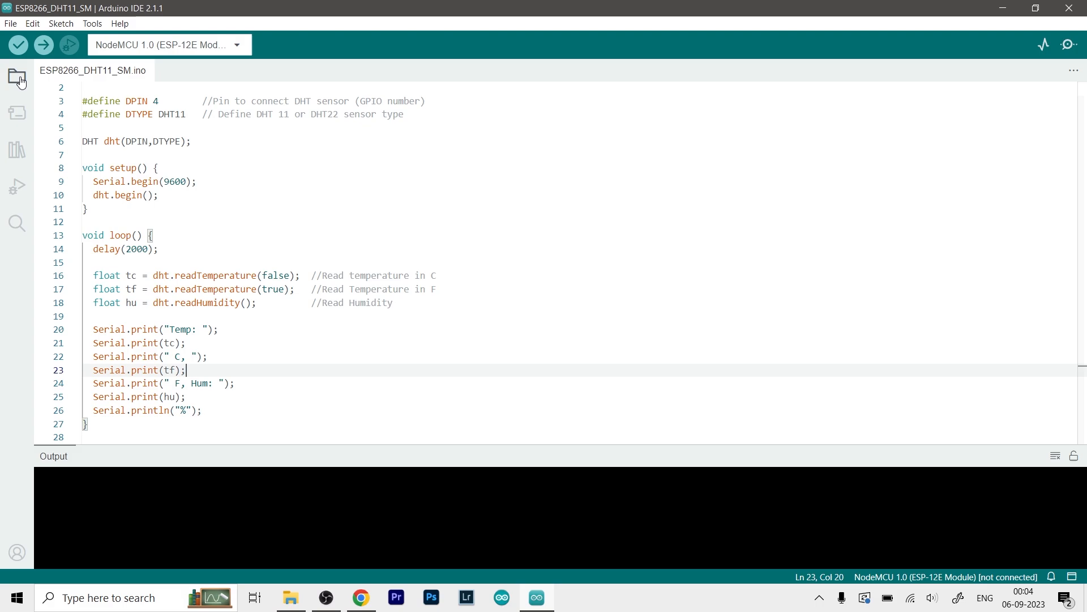
click(10, 23)
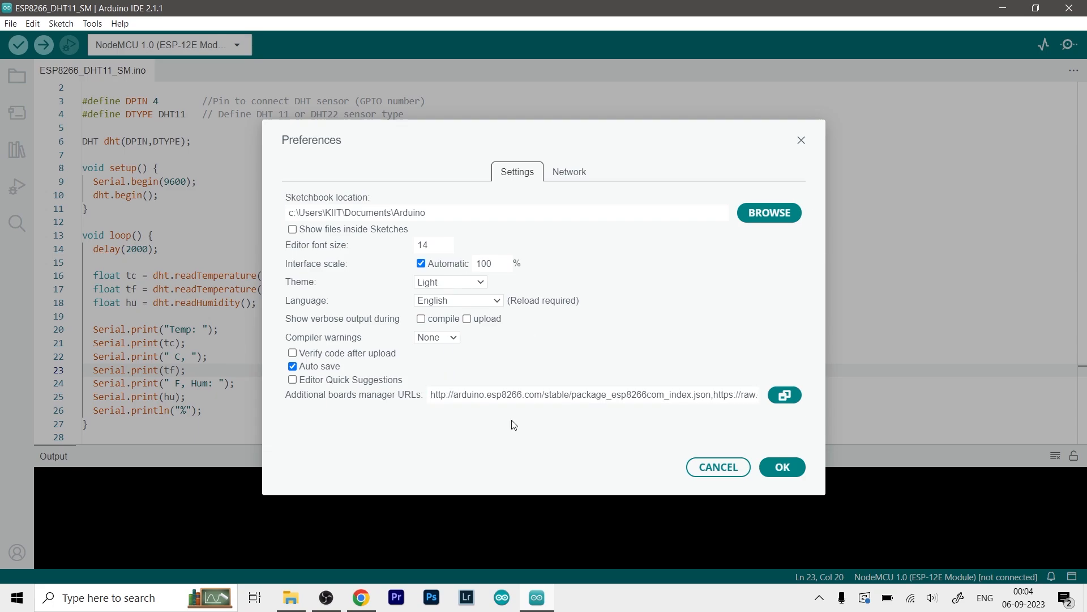
mouse_move(333, 402)
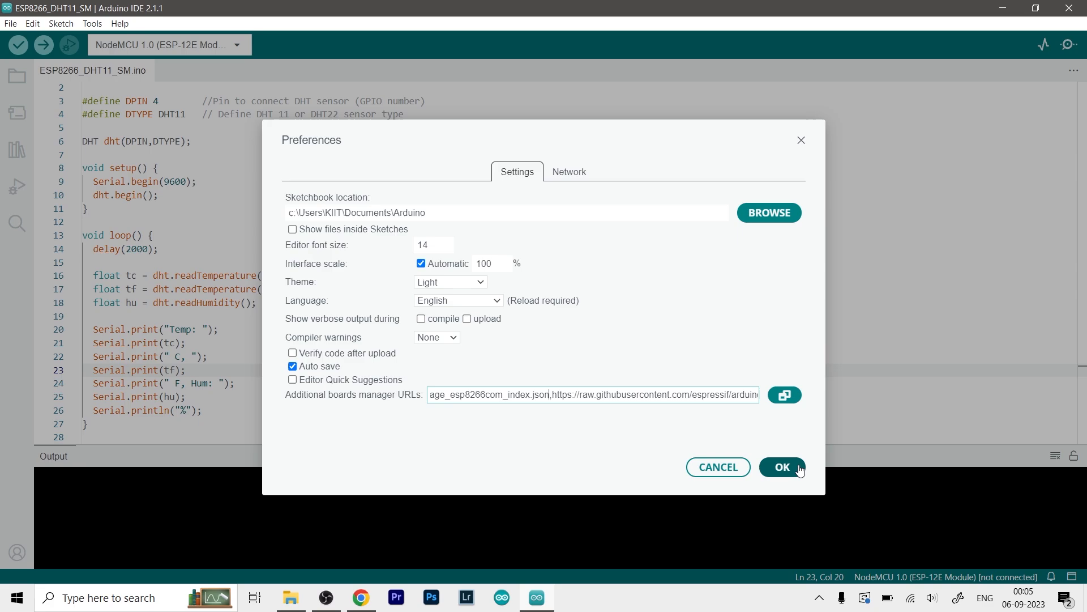
click(781, 466)
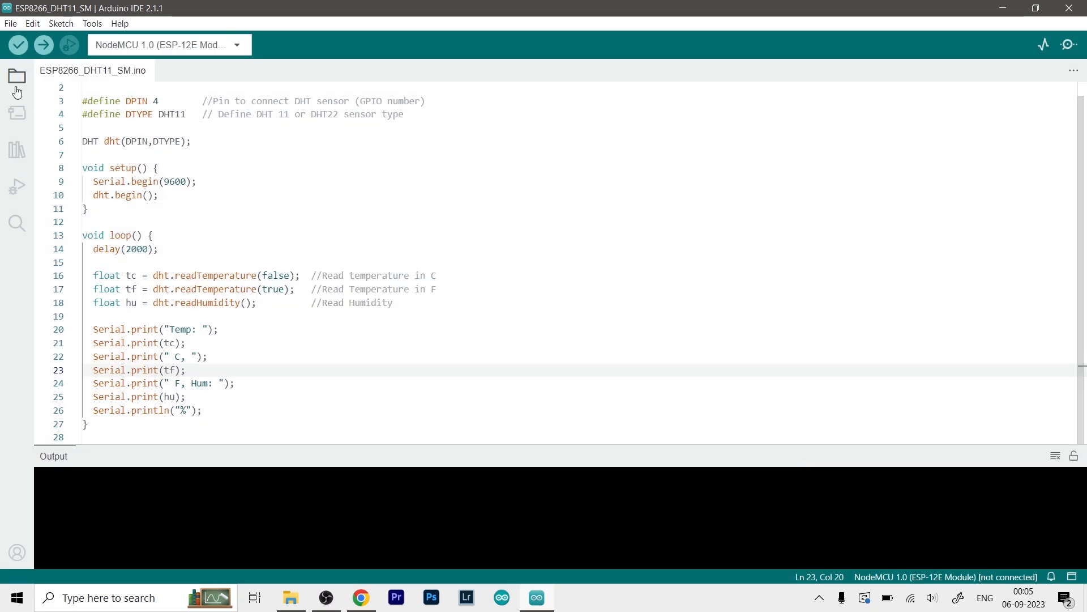
mouse_move(16, 115)
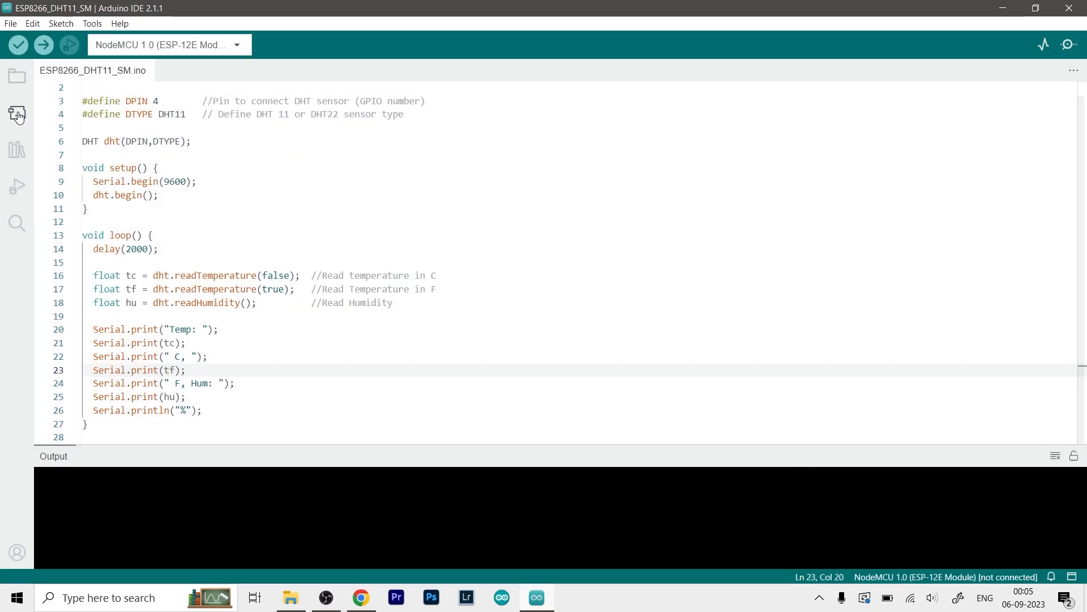
Step: Search the board packages for esp8266, then close that panel
click(17, 114)
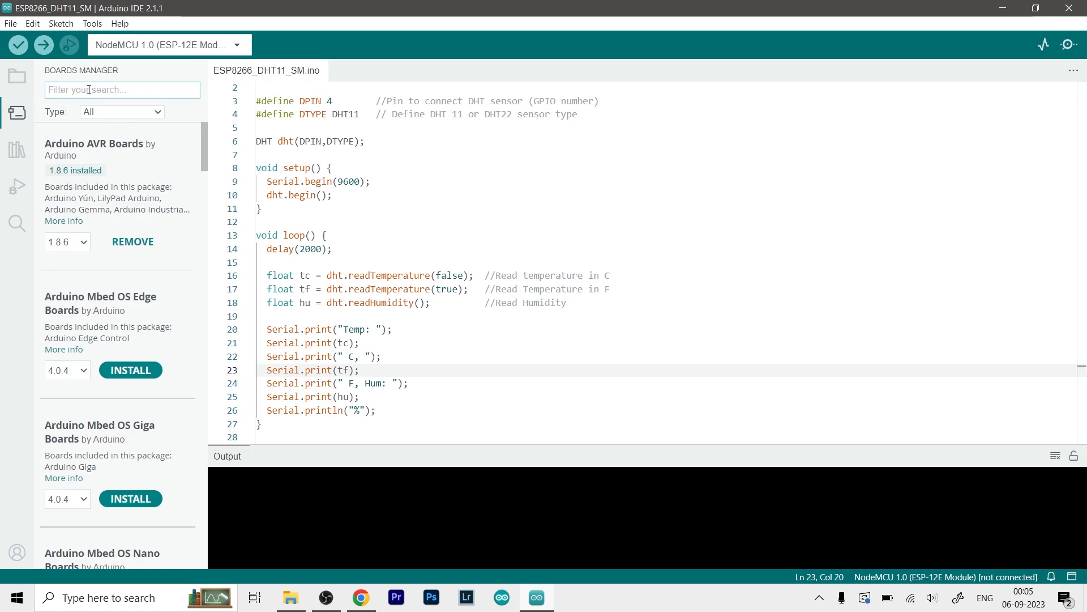
text(esp8266)
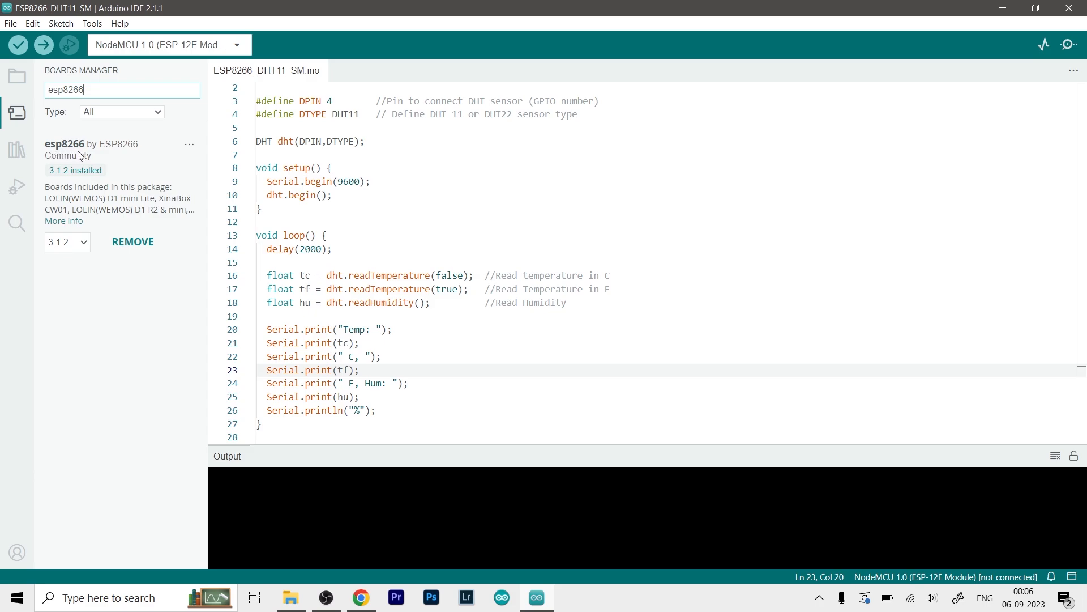
mouse_move(118, 164)
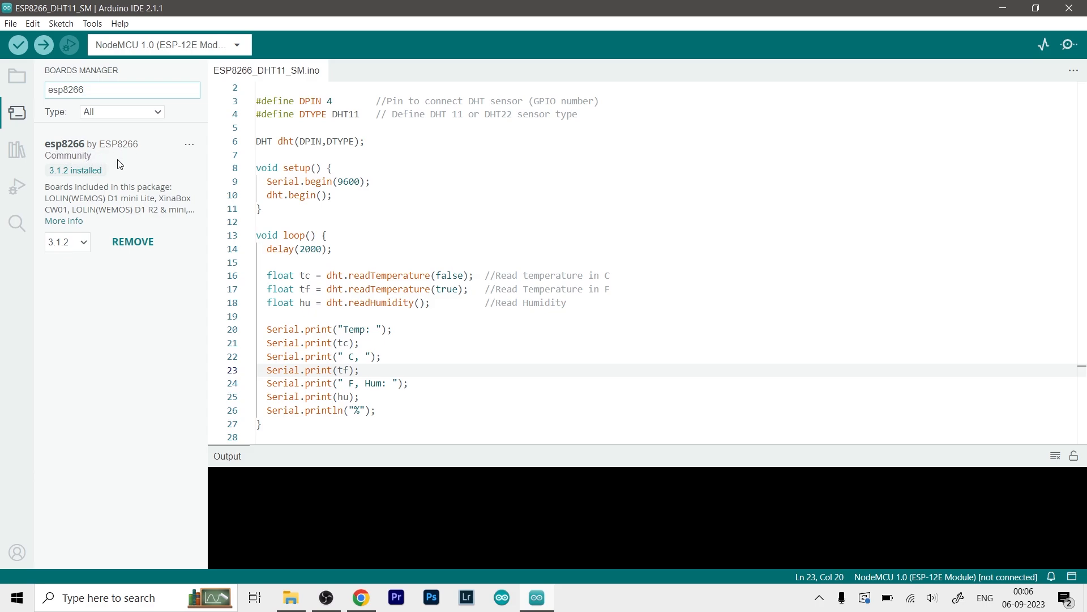
mouse_move(133, 242)
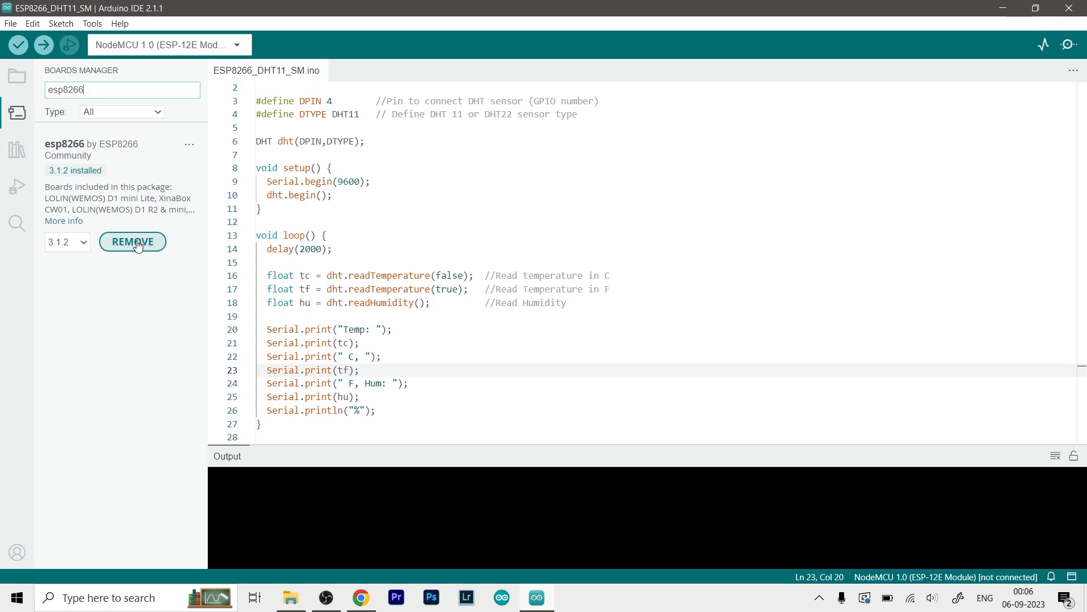
mouse_move(141, 215)
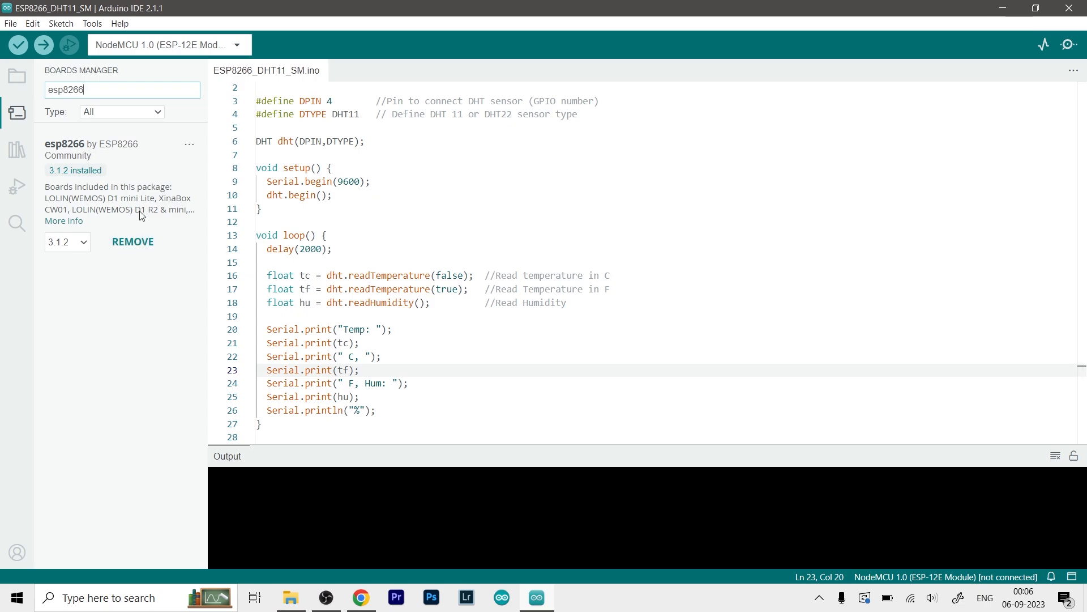
mouse_move(139, 191)
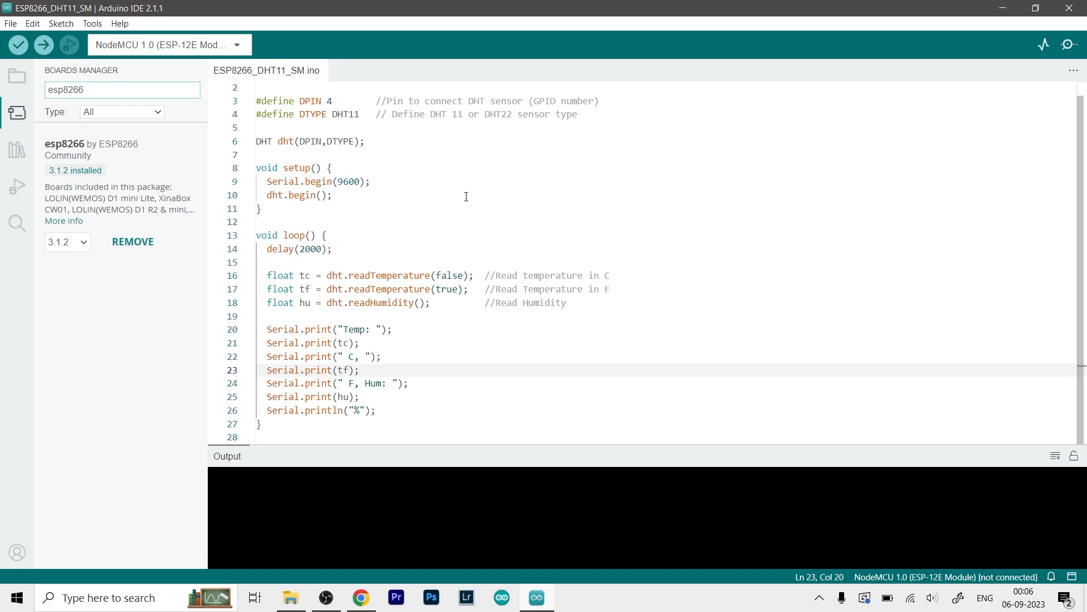
mouse_move(90, 158)
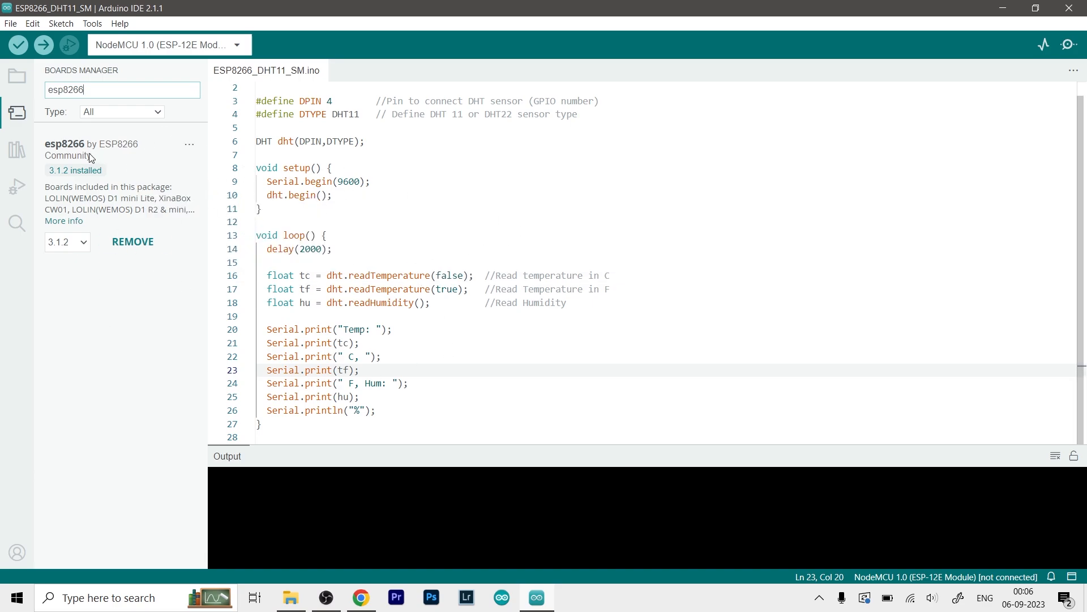
click(16, 112)
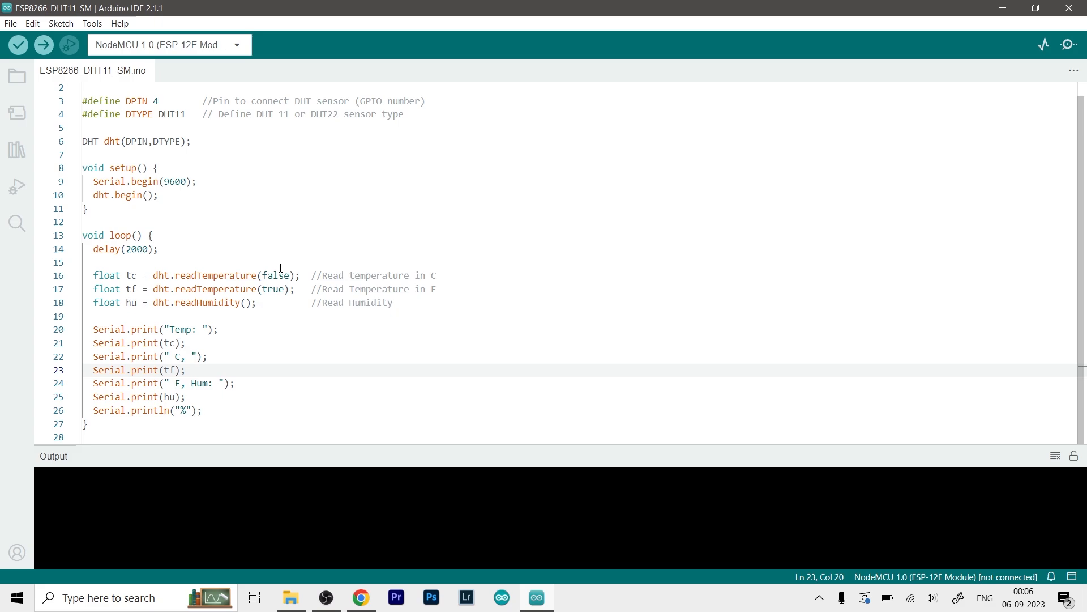
Step: Select the #include "DHT.h" line at the top and open the Library Manager
scroll(up, 3)
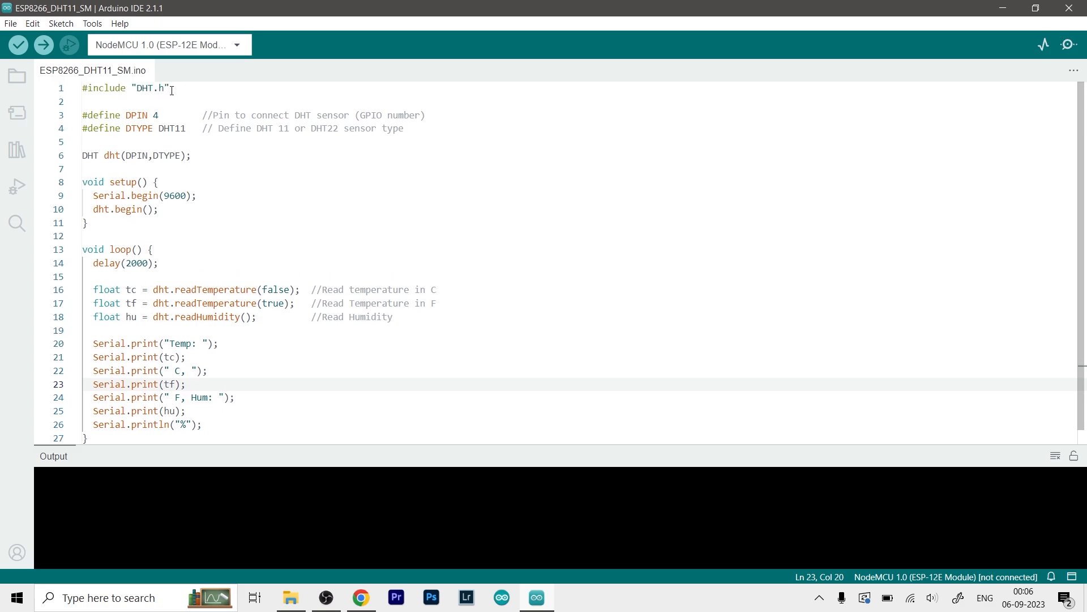
triple_click(125, 89)
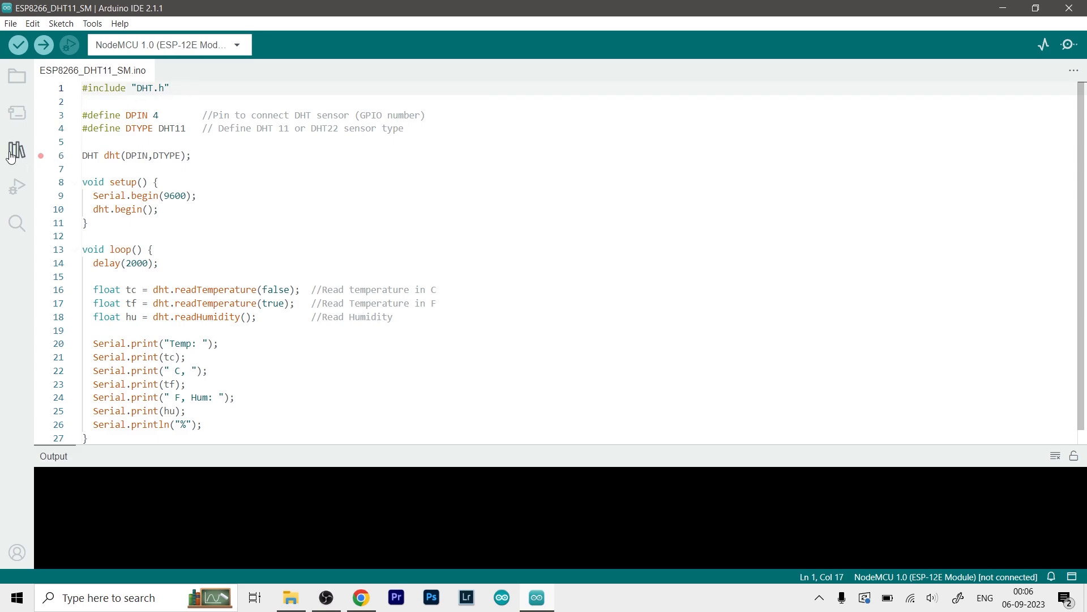
click(16, 149)
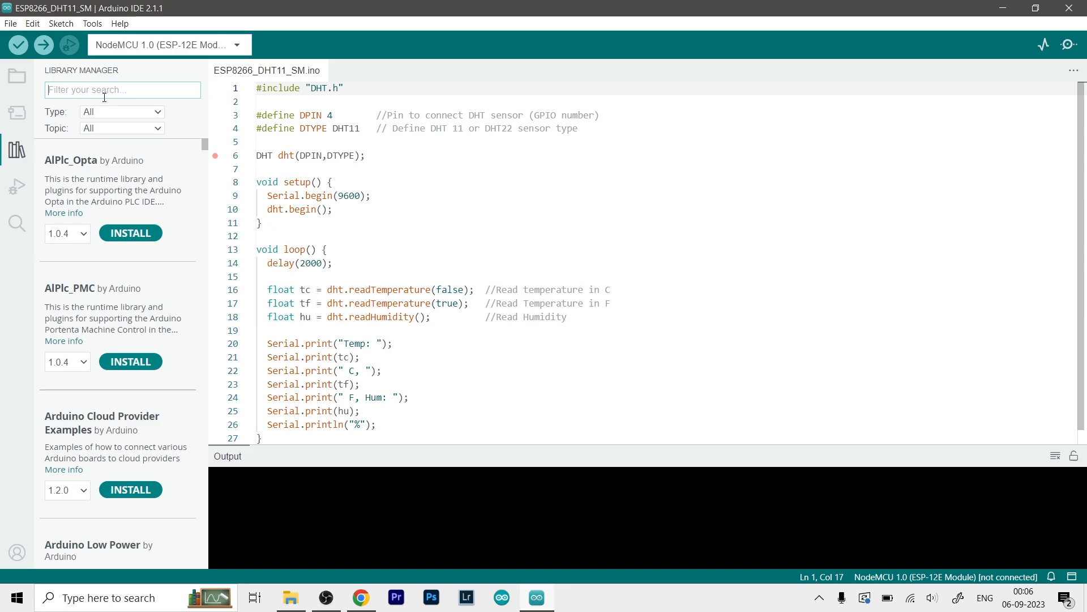
Step: Search libraries for dht11 and find Adafruit's DHT sensor library 1.4.4 installed
text(dht11)
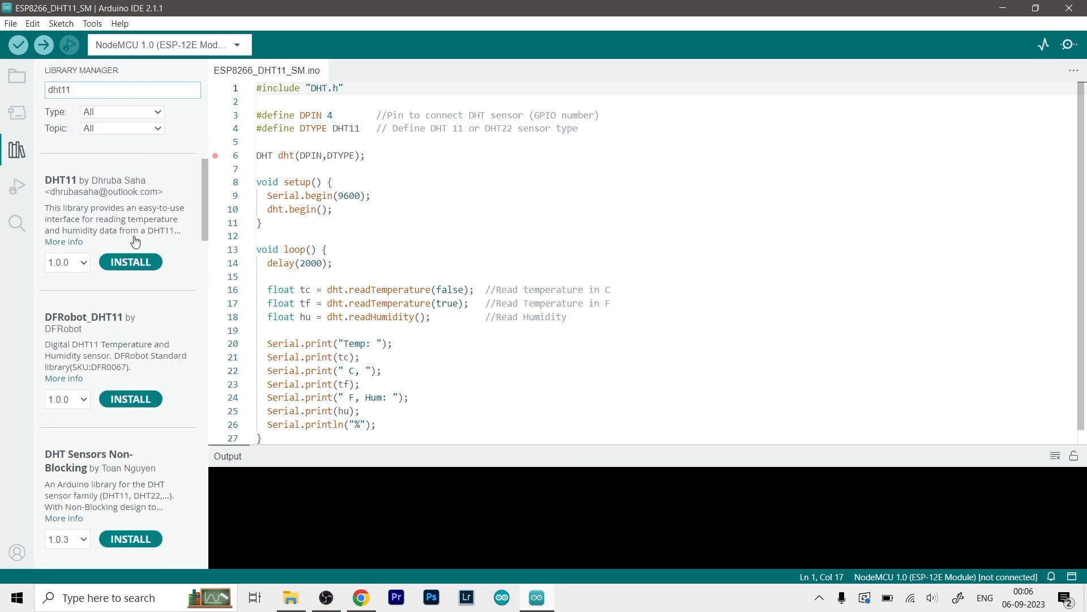
scroll(down, 3)
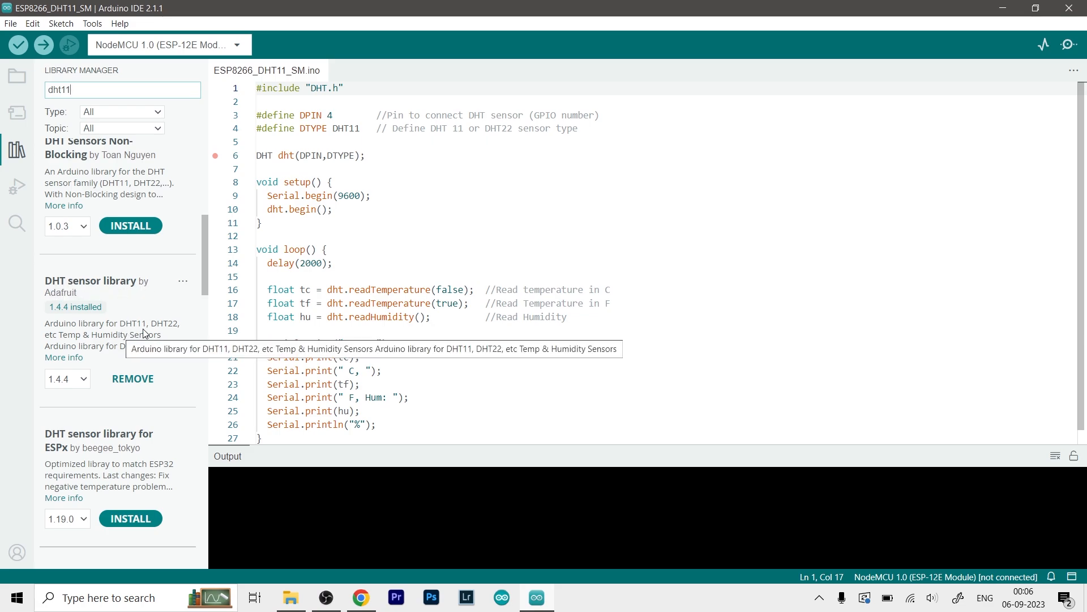
mouse_move(167, 327)
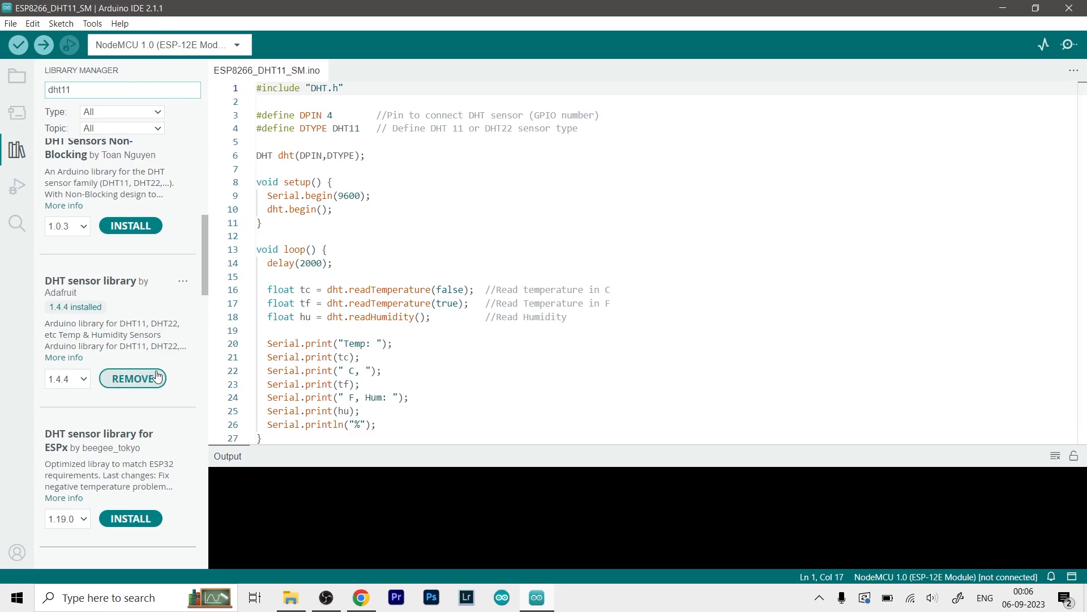
mouse_move(152, 357)
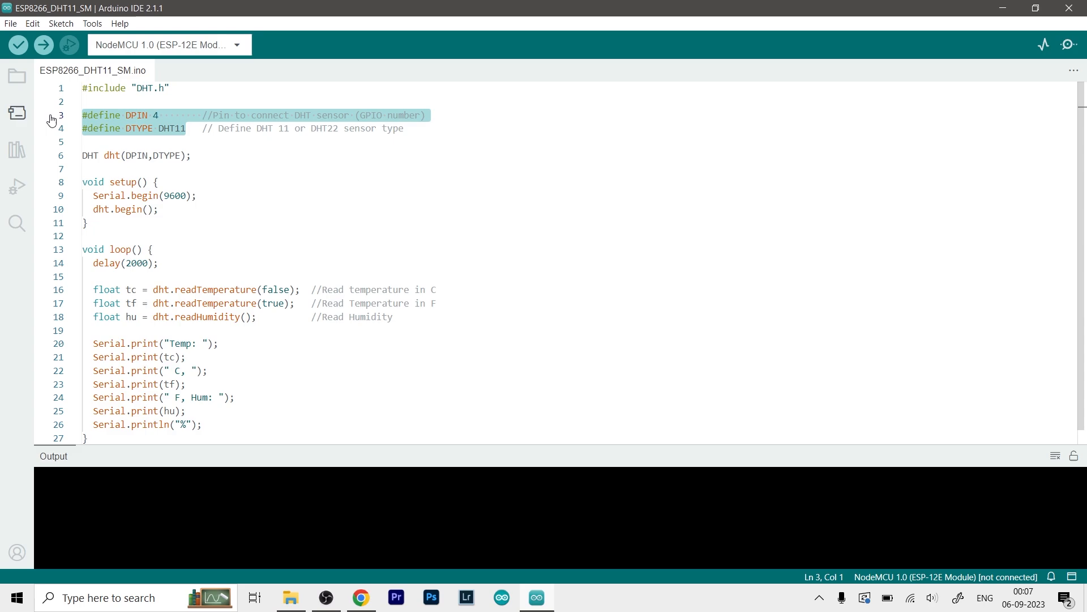
Step: Append D2 to the DPIN line comment and point out GPIO pin 4
click(188, 128)
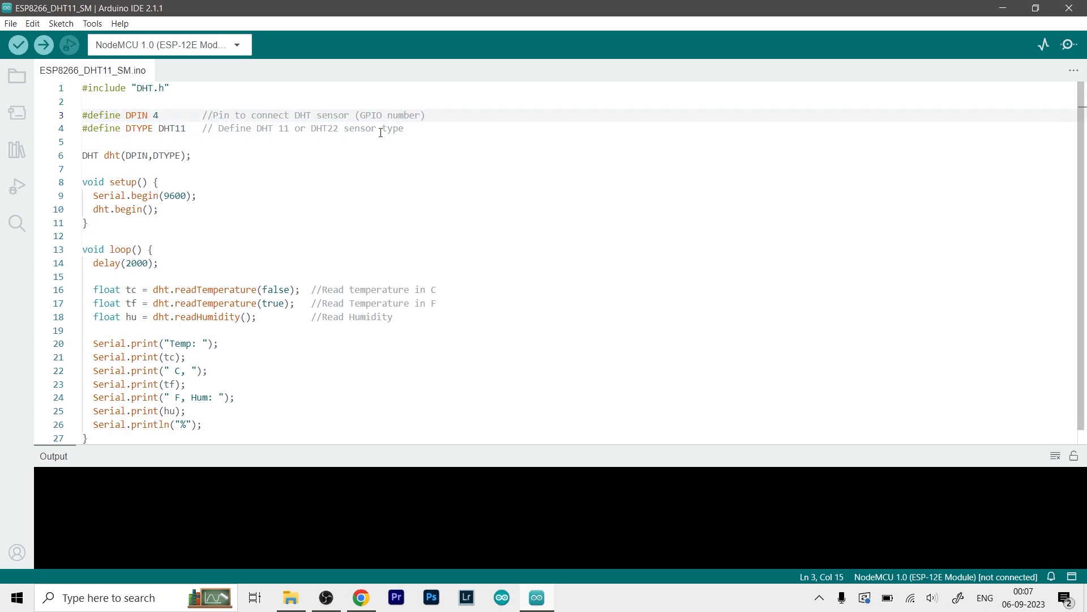
text(D2)
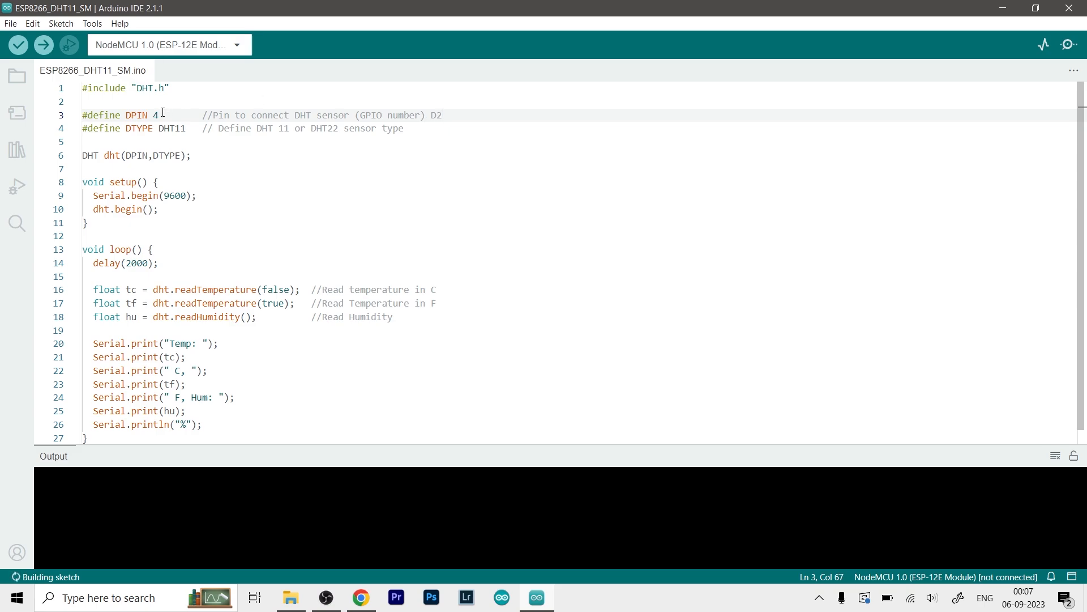
double_click(155, 115)
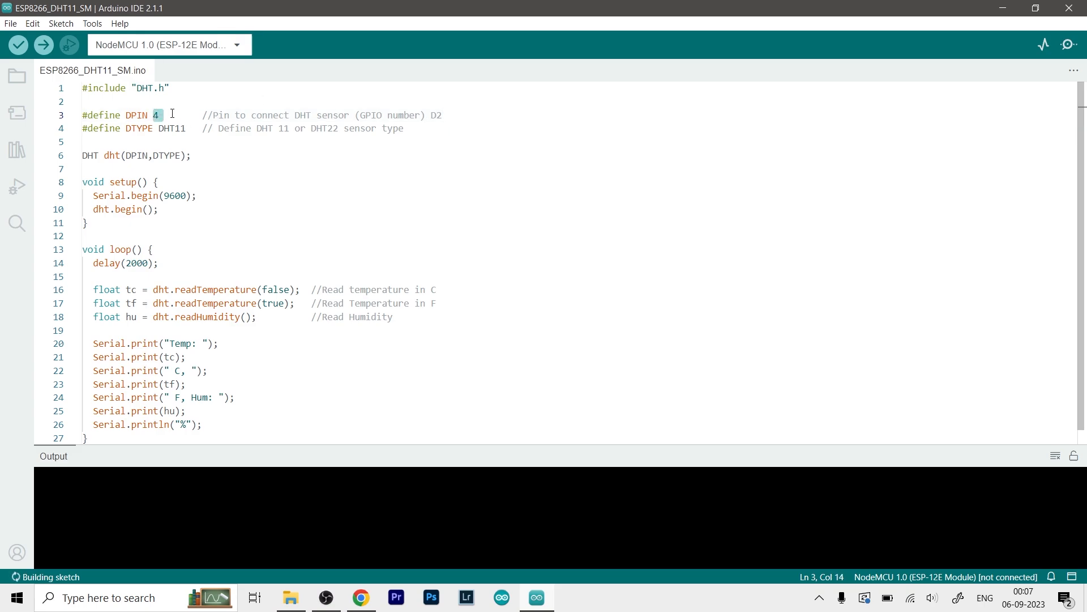
Step: Highlight the DHT11 sensor type and the DHT22 option in its comment
double_click(175, 129)
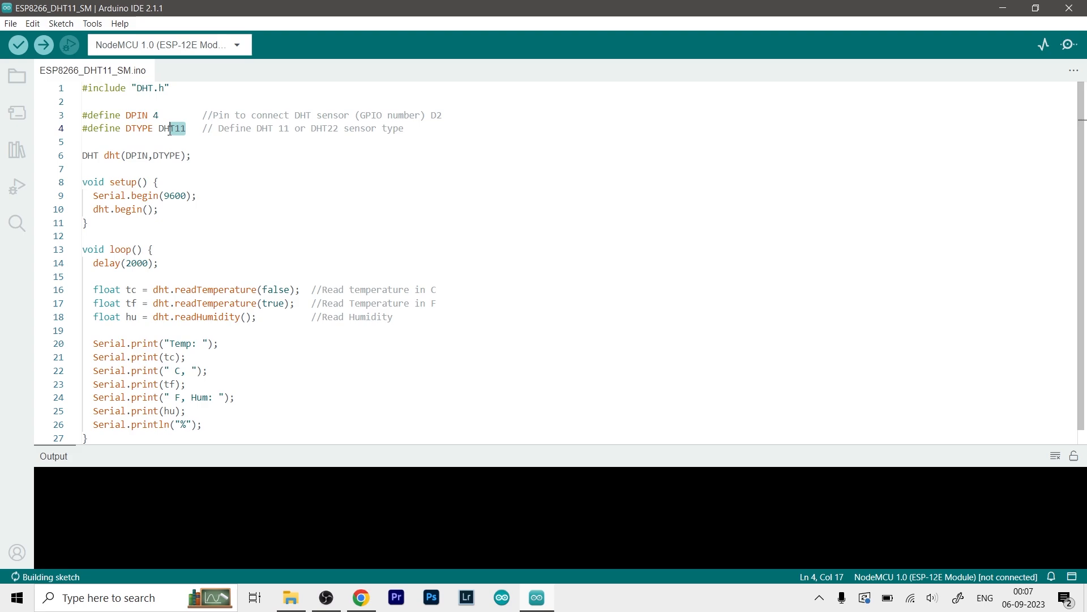
double_click(171, 129)
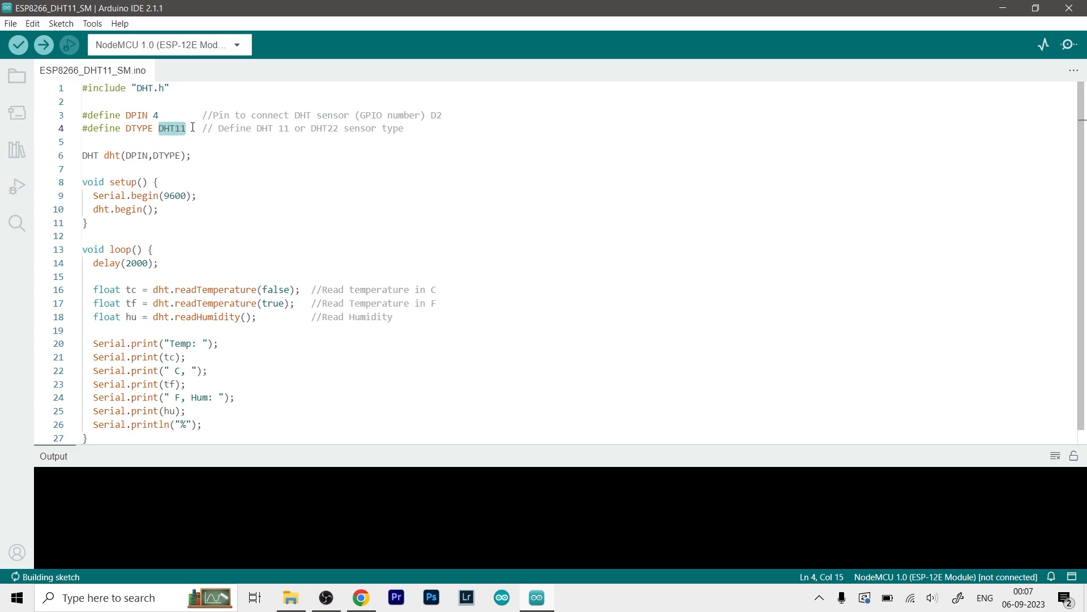
click(188, 129)
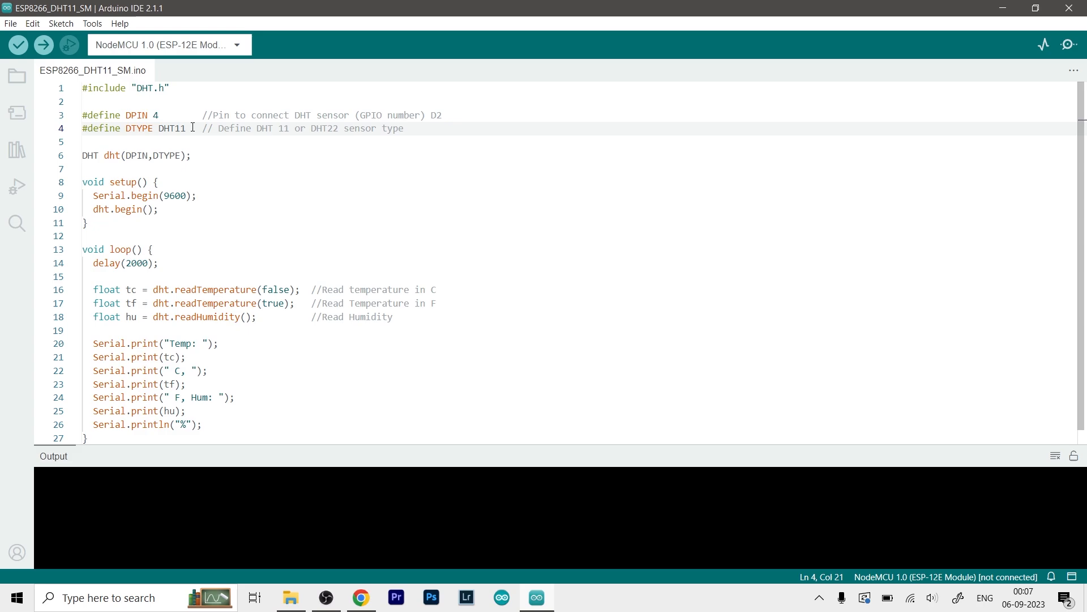
click(319, 128)
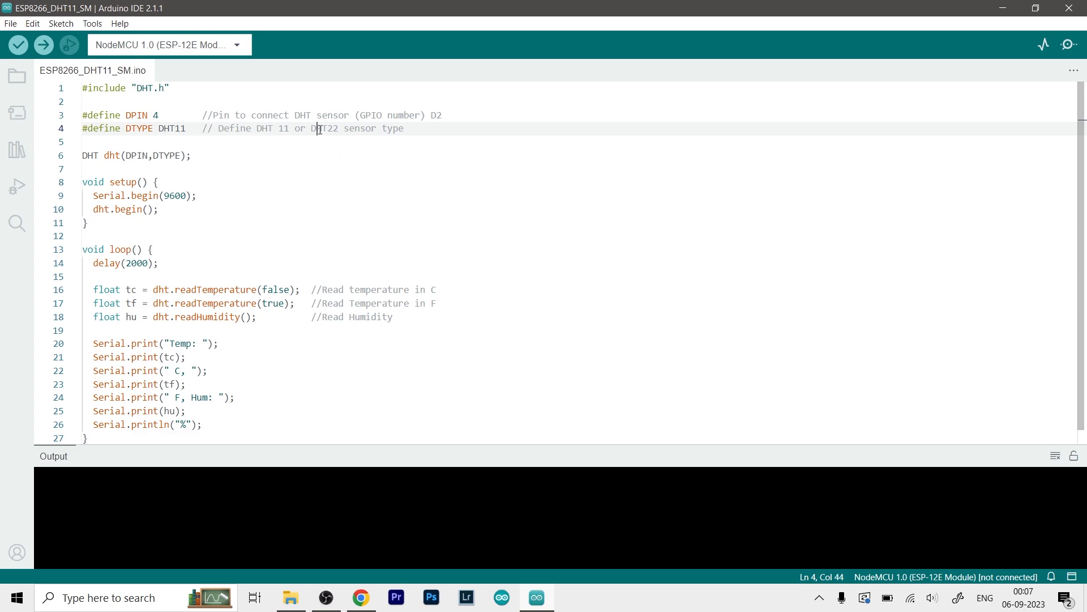
Step: Highlight the line 6 DHT object declaration and the Serial.begin(9600) statement
double_click(135, 155)
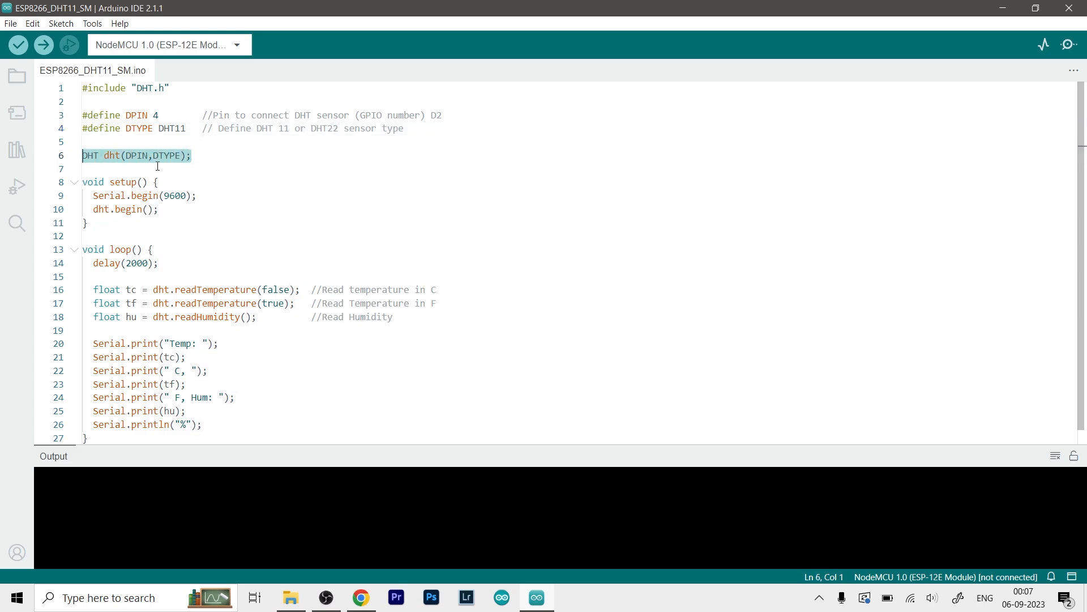
click(83, 169)
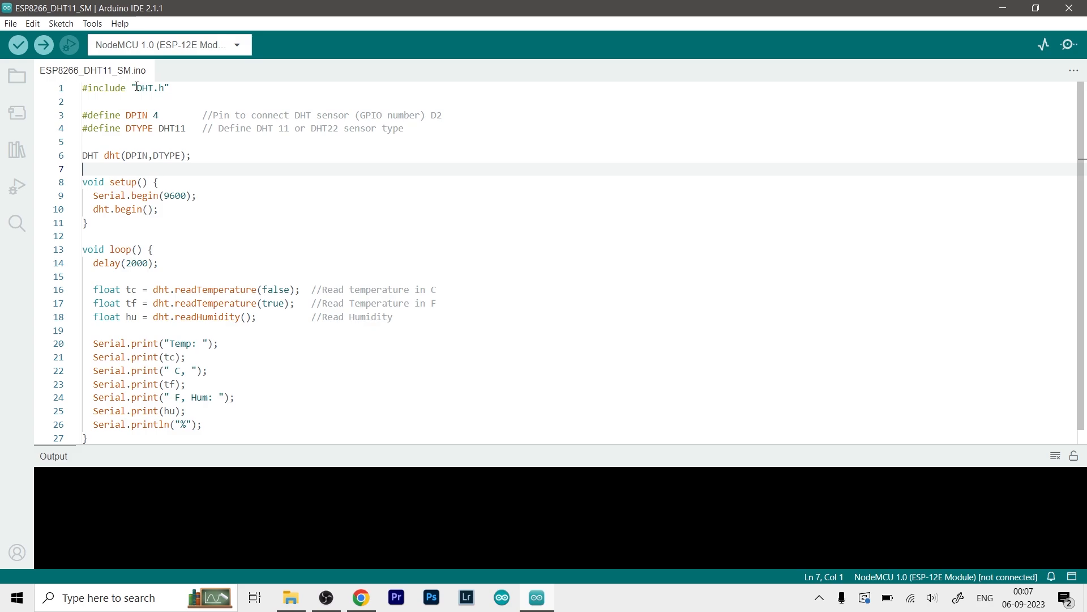
mouse_move(174, 115)
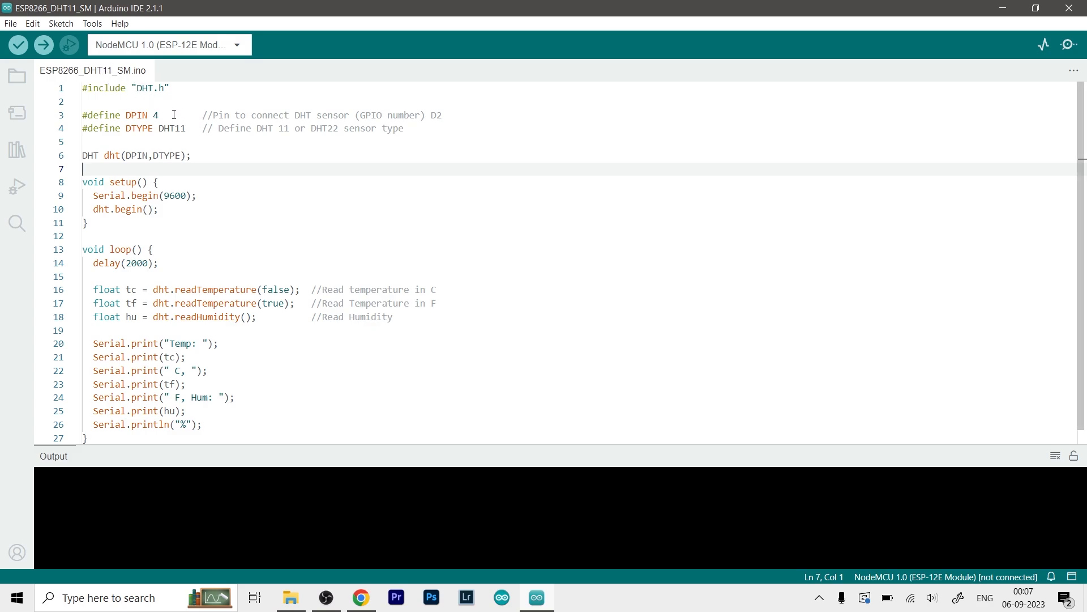
drag(83, 168, 88, 223)
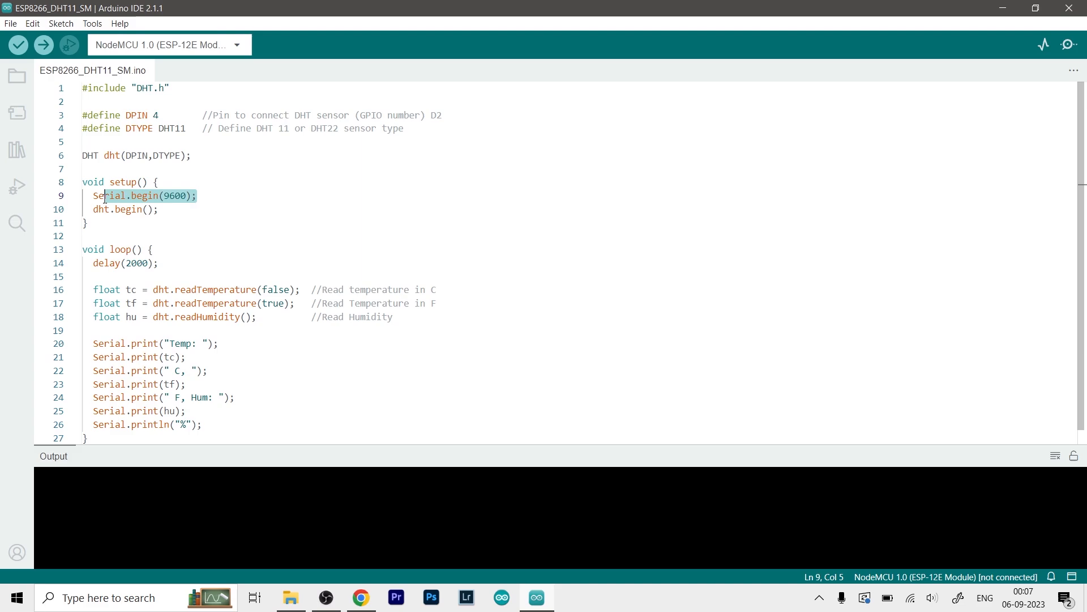
click(160, 210)
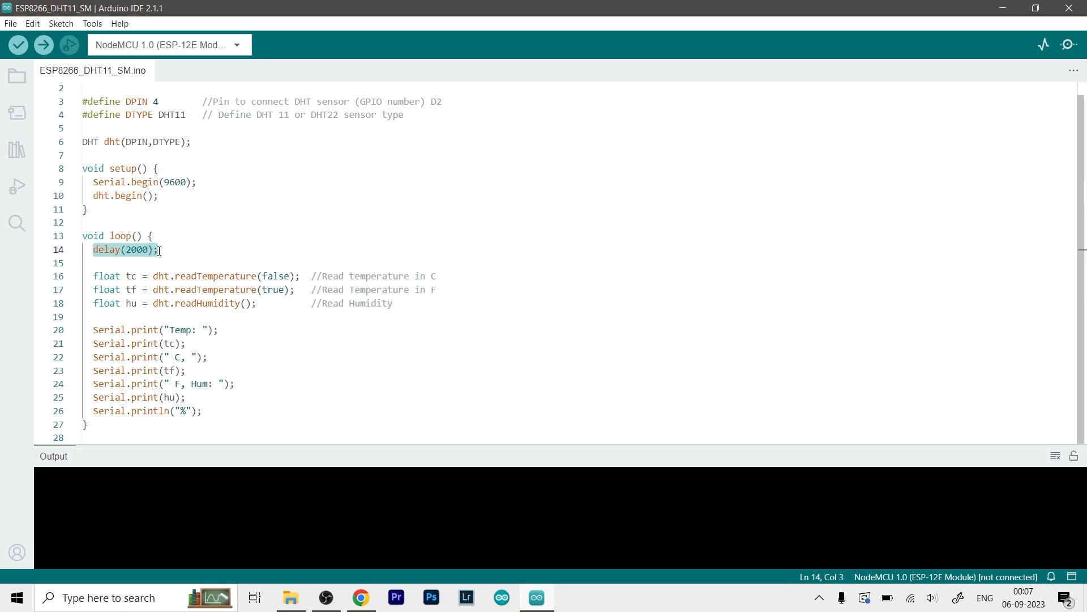
click(158, 249)
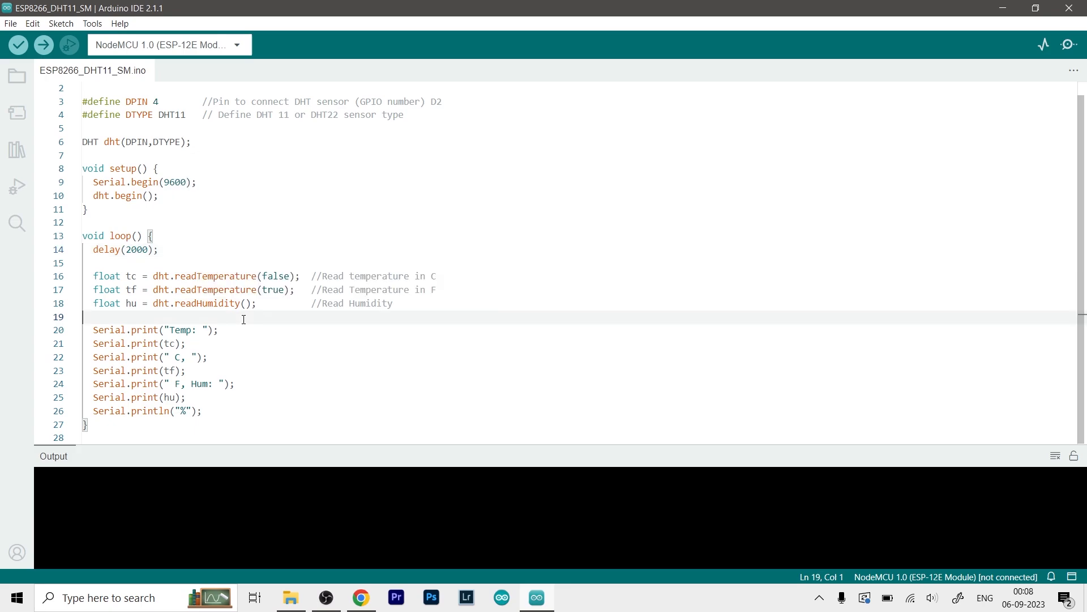
mouse_move(127, 275)
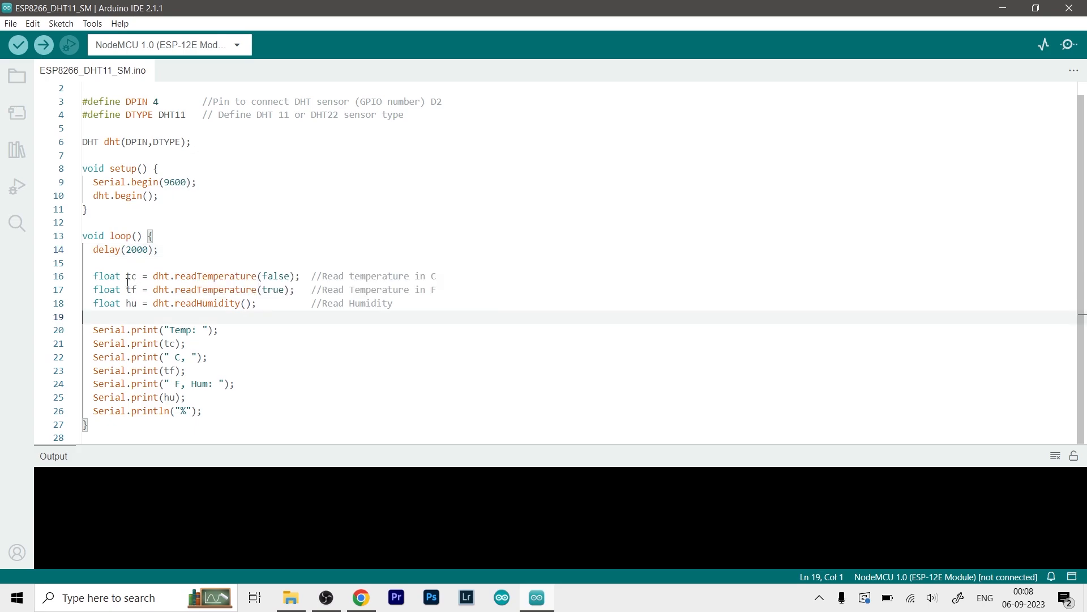
mouse_move(210, 269)
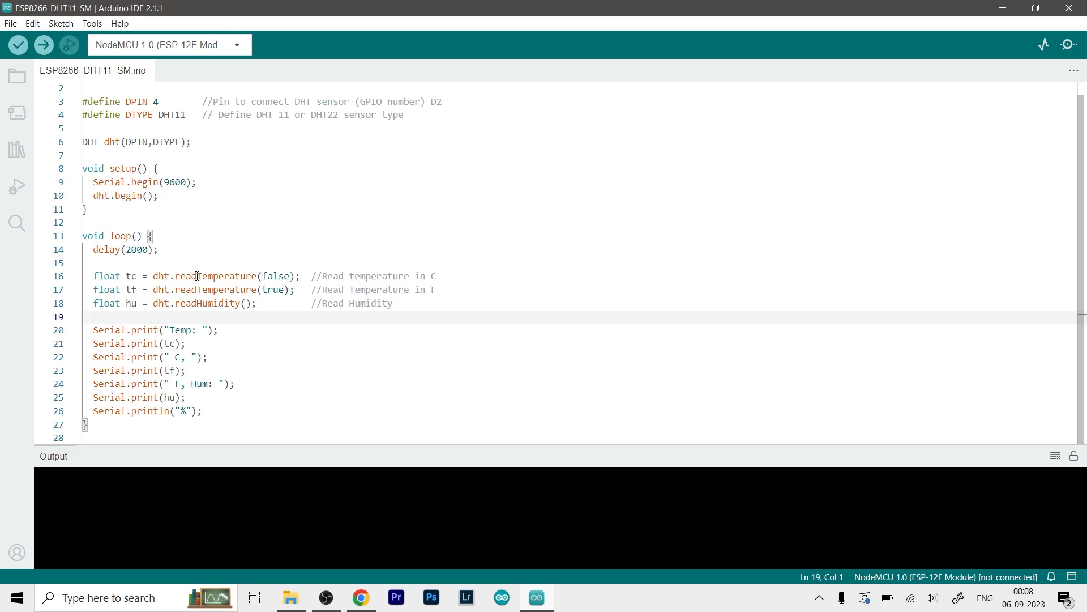
mouse_move(251, 312)
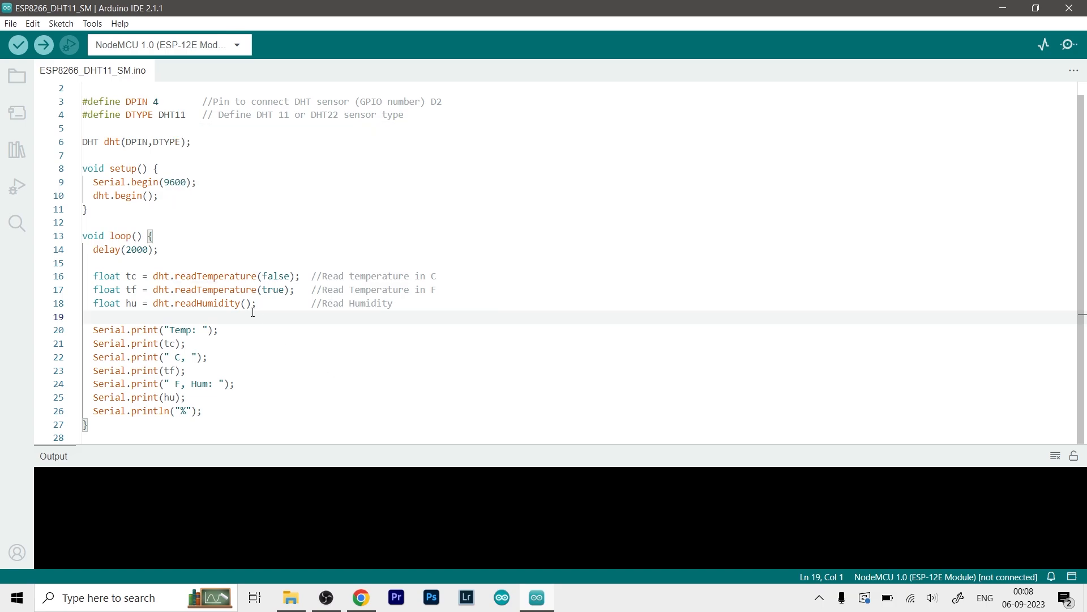
mouse_move(178, 276)
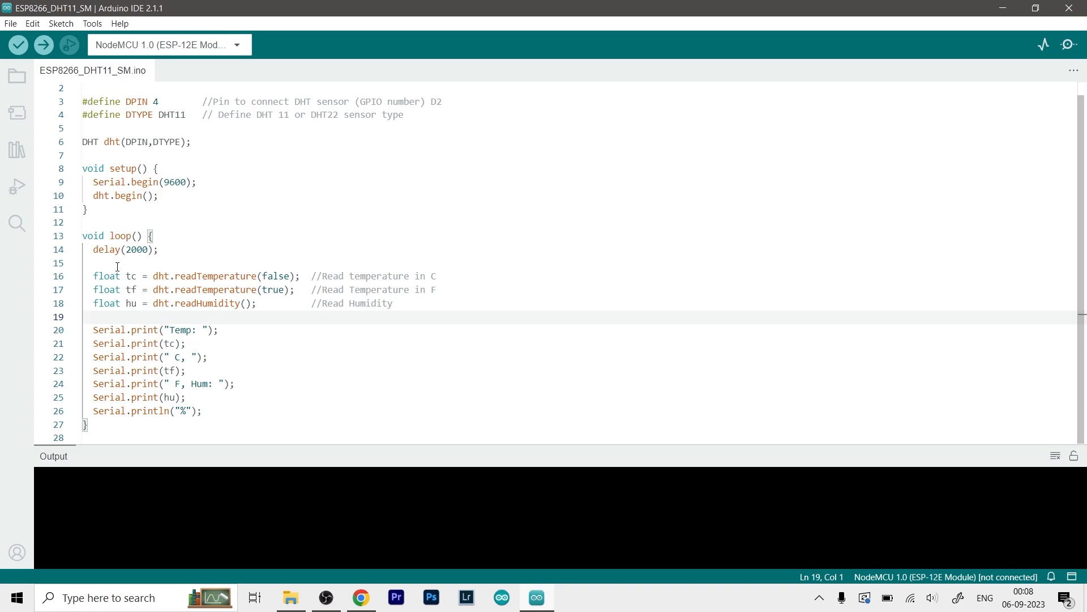
mouse_move(224, 278)
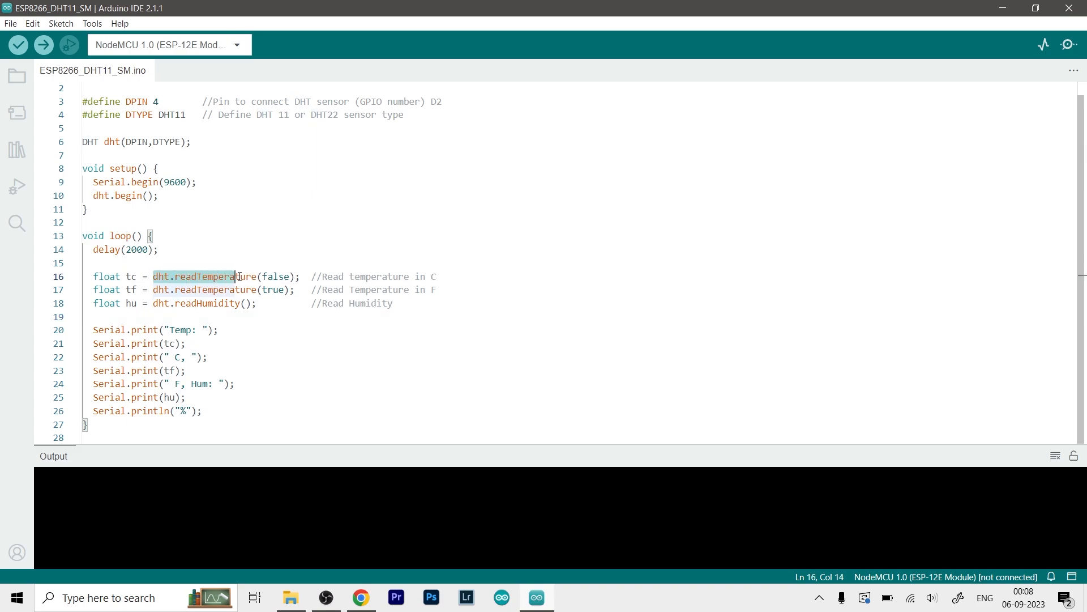
click(234, 277)
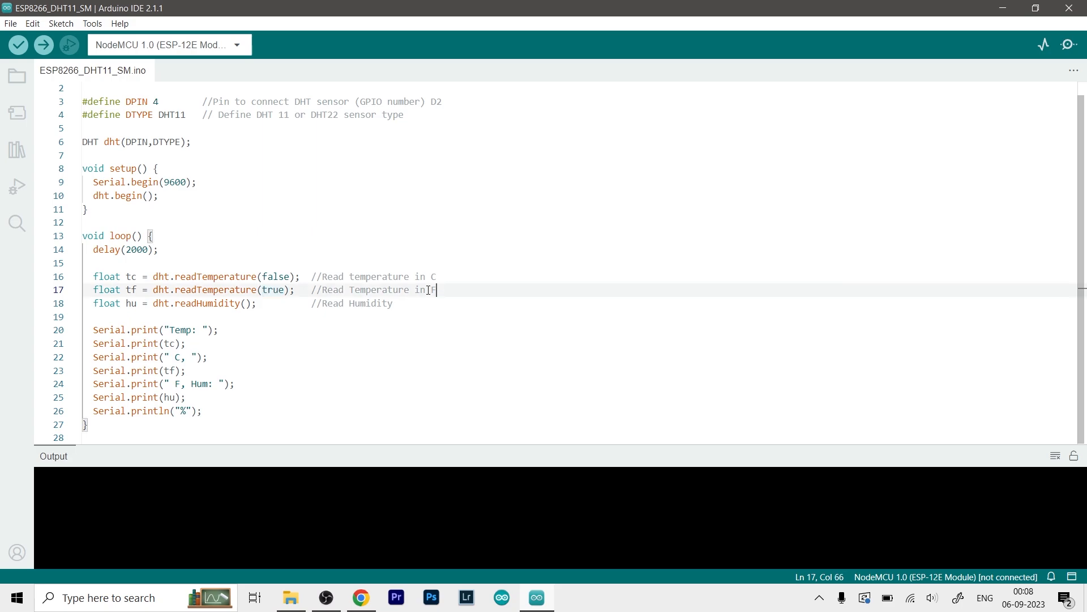
double_click(275, 276)
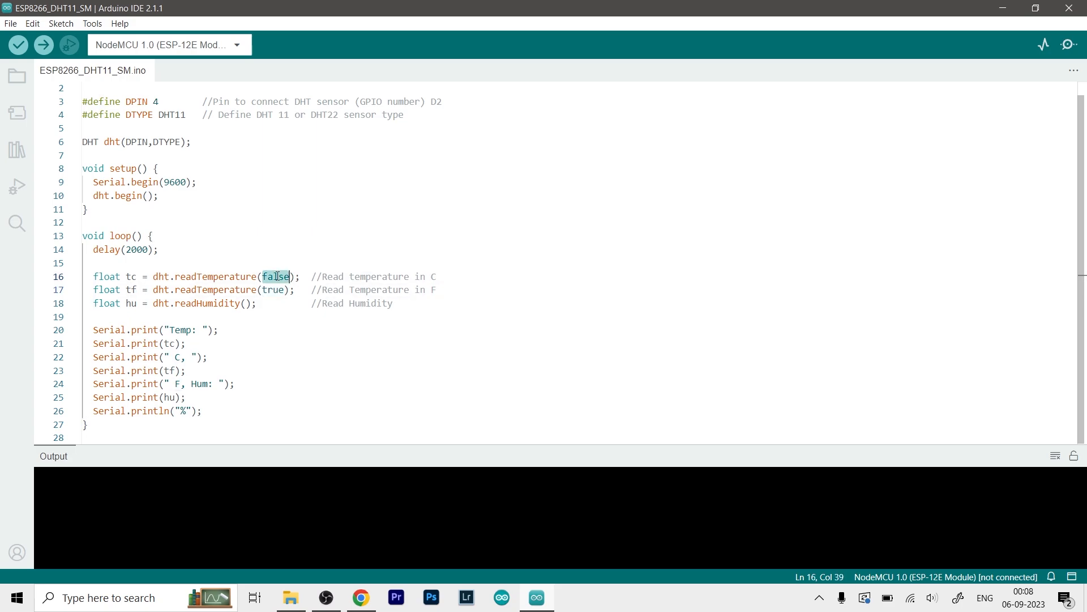
key(Delete)
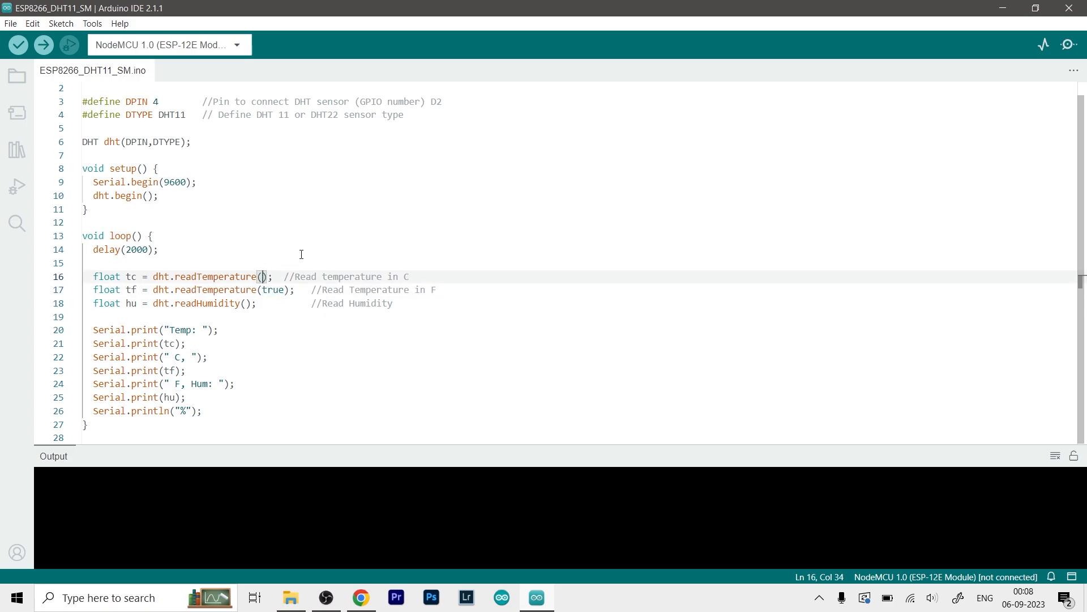
text(false)
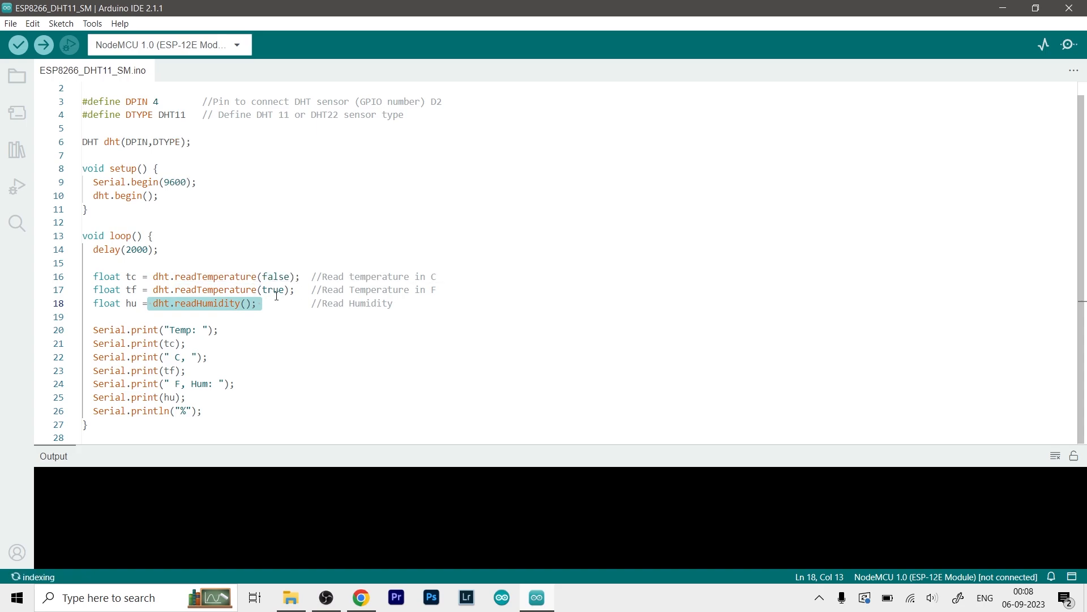
click(288, 290)
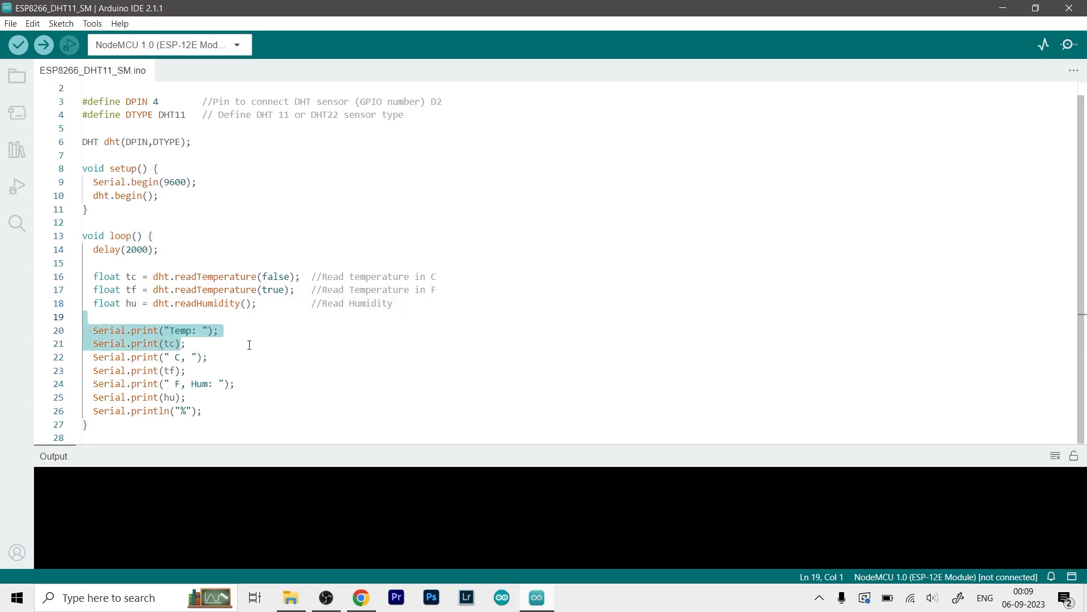
click(188, 371)
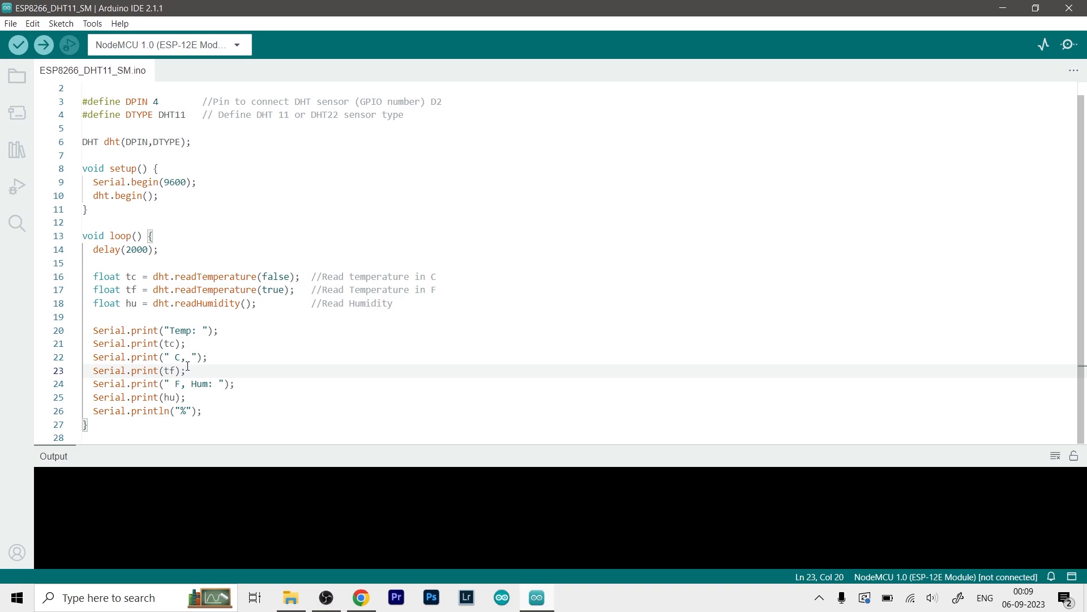
click(435, 289)
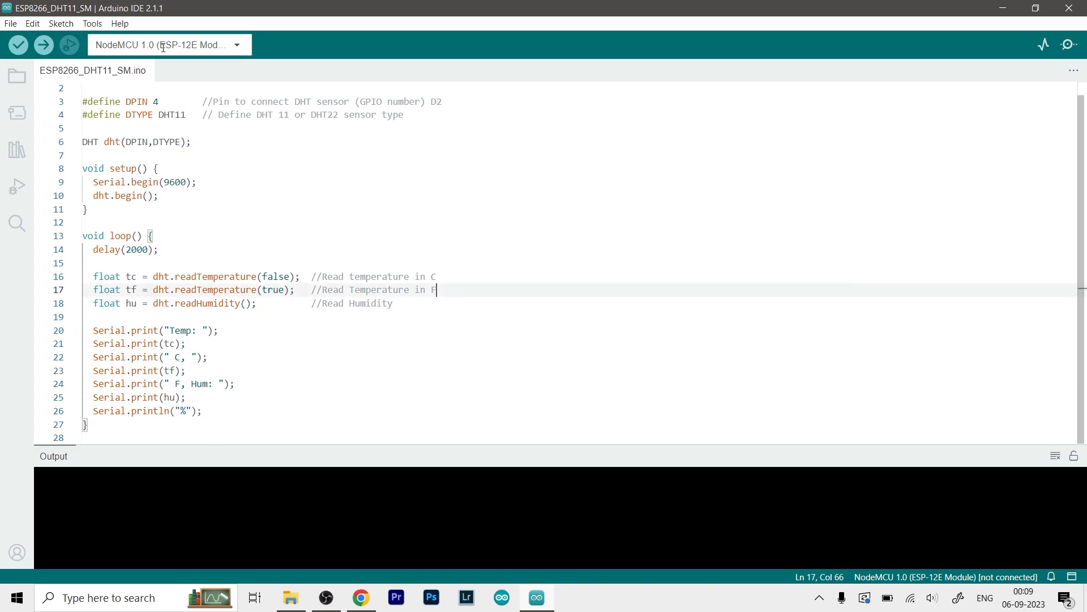
Step: Choose 'Select other board and port...', search esp8266, then clear the search
click(169, 44)
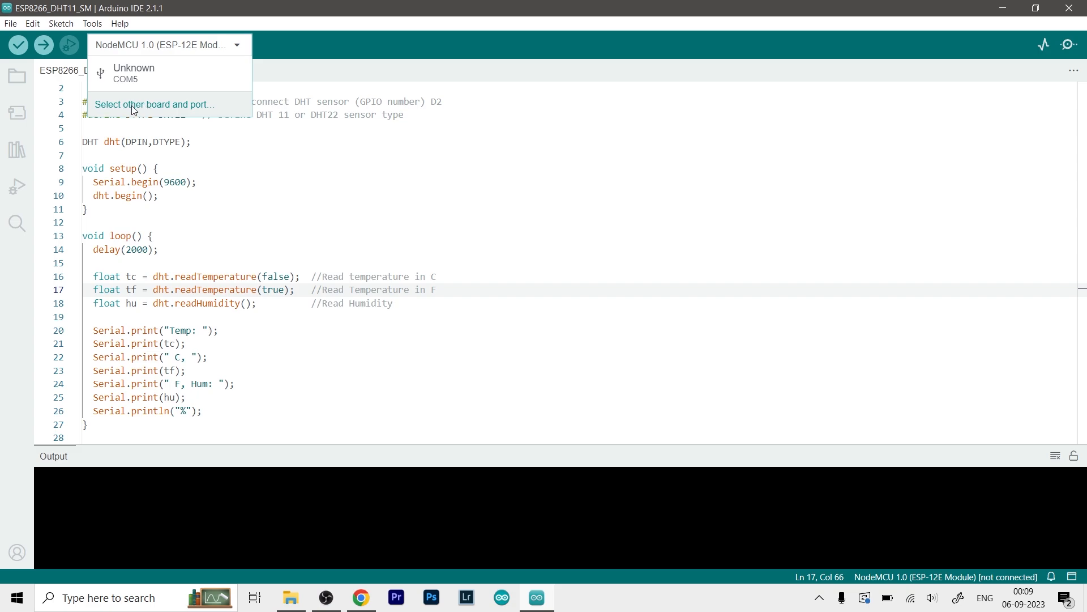
click(155, 105)
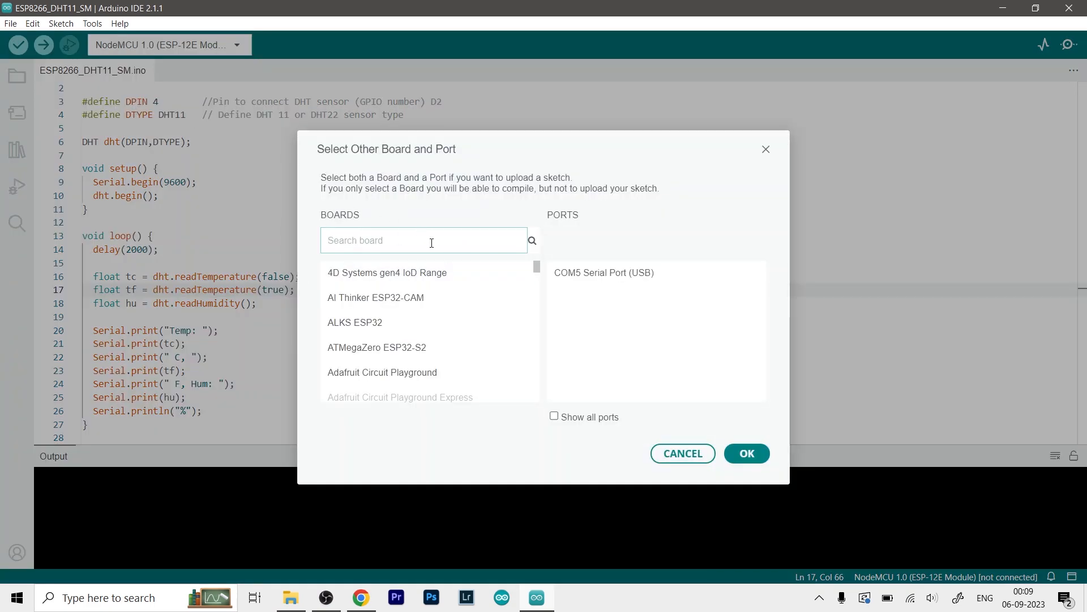
text(e)
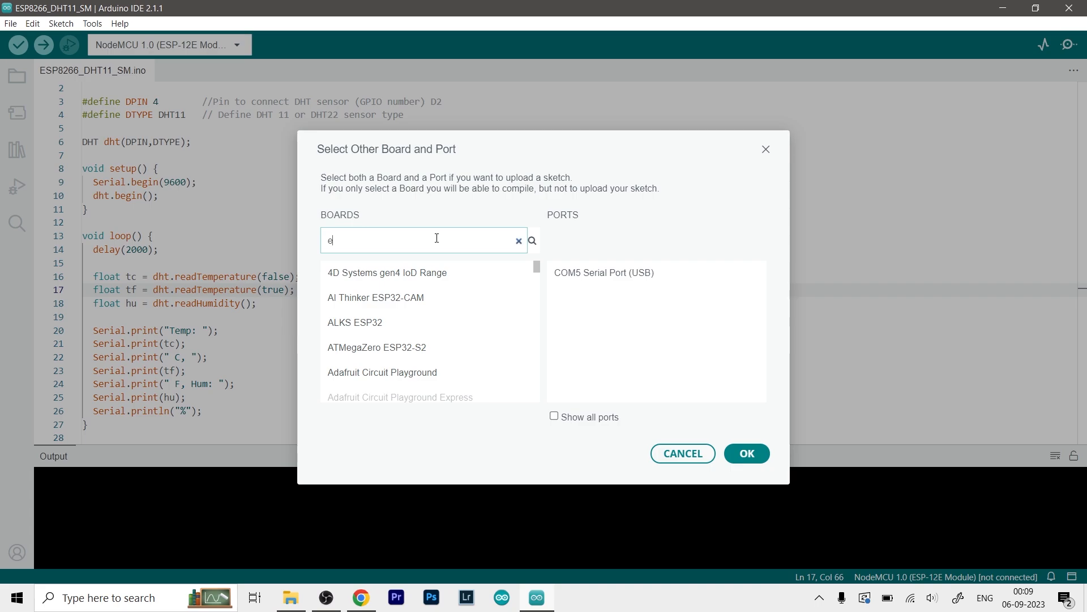
text(sp82)
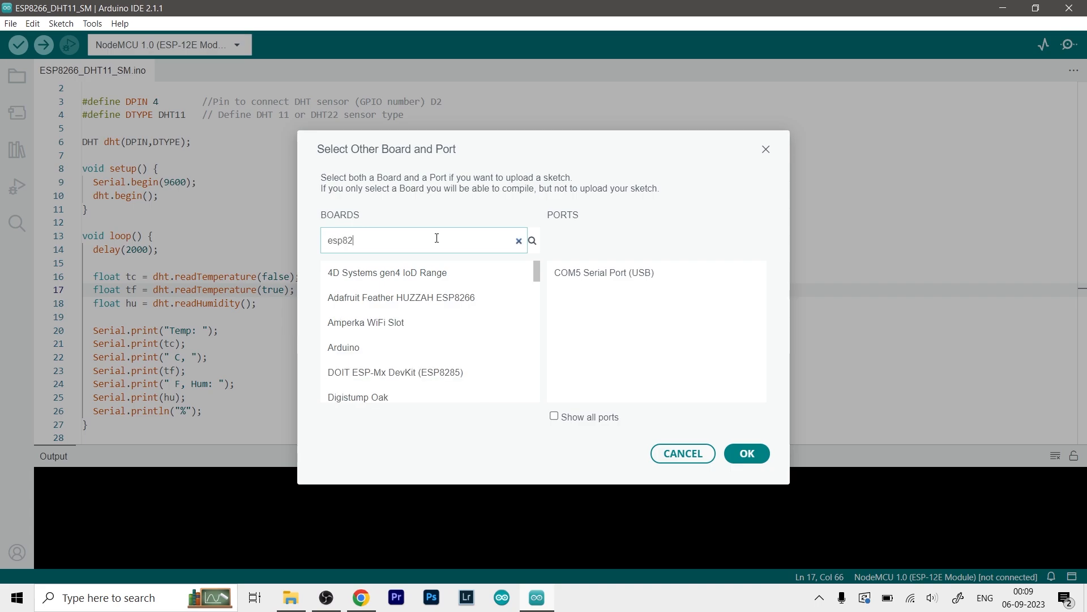
text(66)
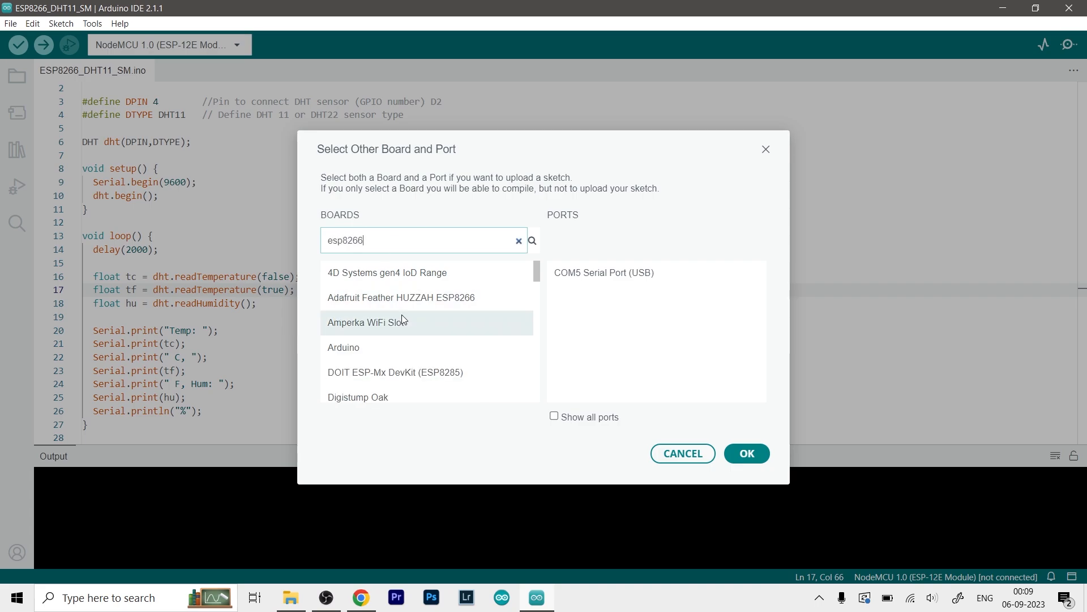
mouse_move(423, 240)
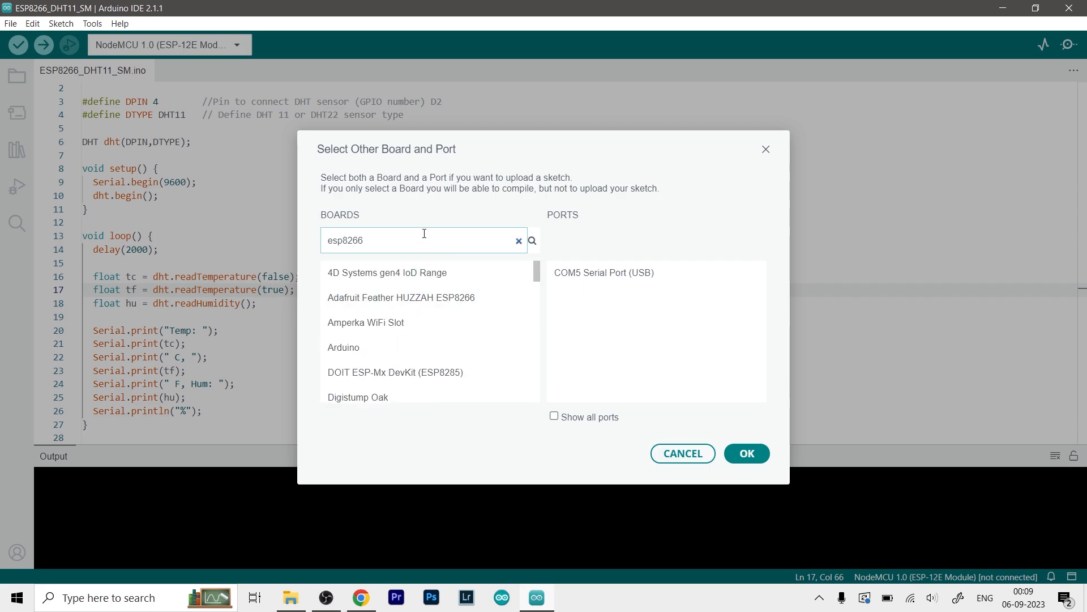
click(519, 240)
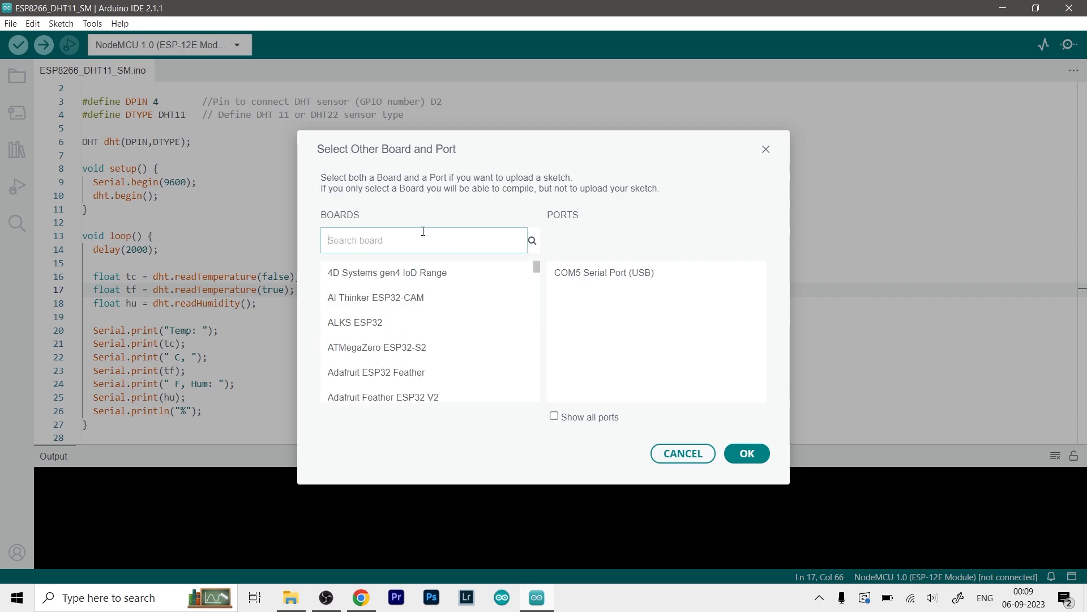
Step: Search boards for nodemcu, keeping NodeMCU 1.0 (ESP-12E Module), and pick COM5 Serial Port (USB)
text(nodemcu)
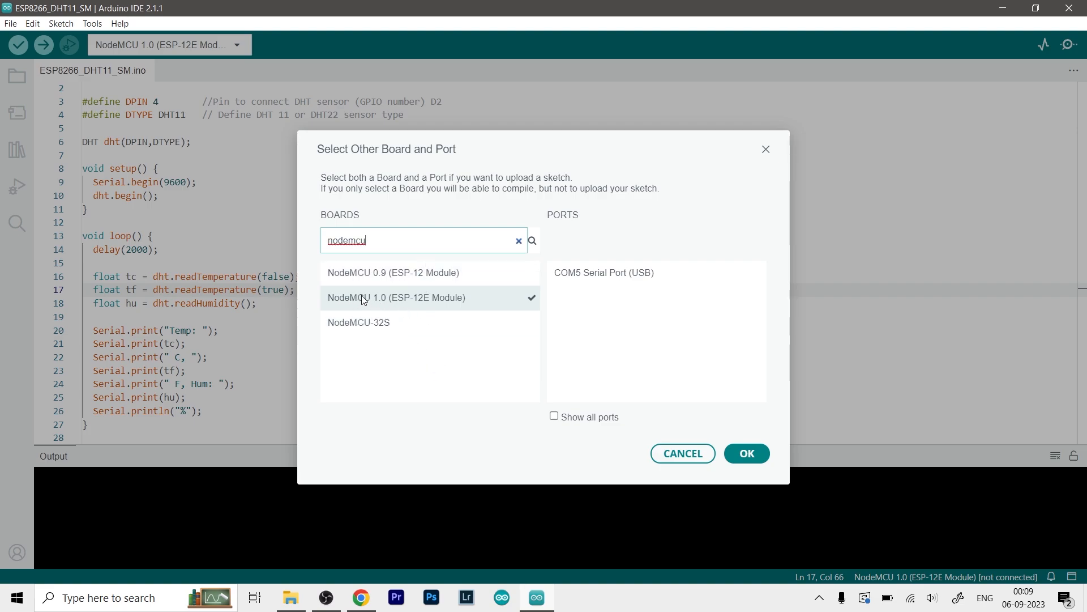
mouse_move(449, 308)
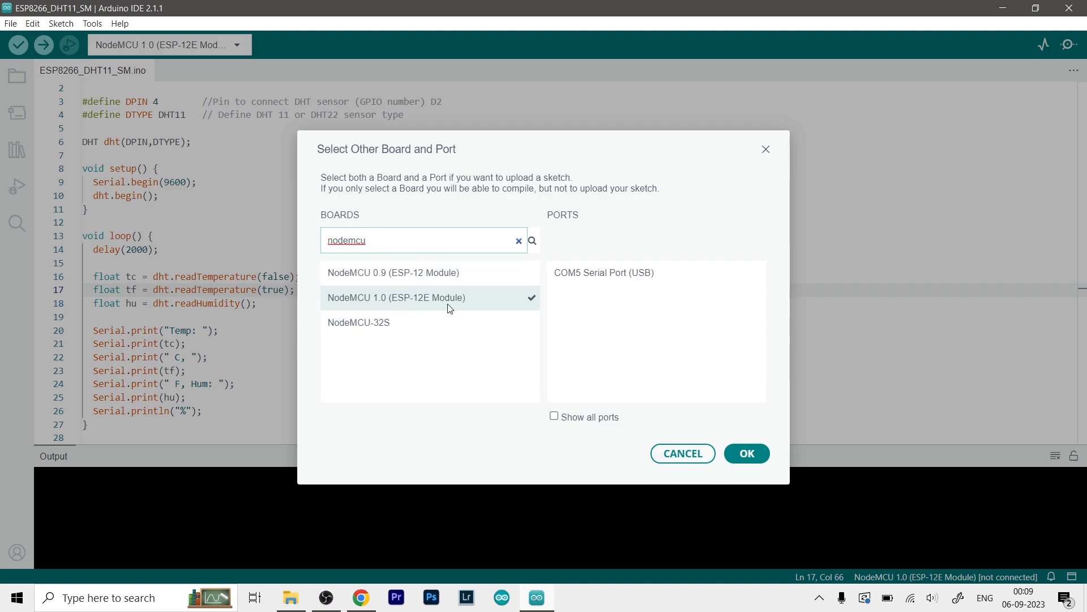
mouse_move(470, 303)
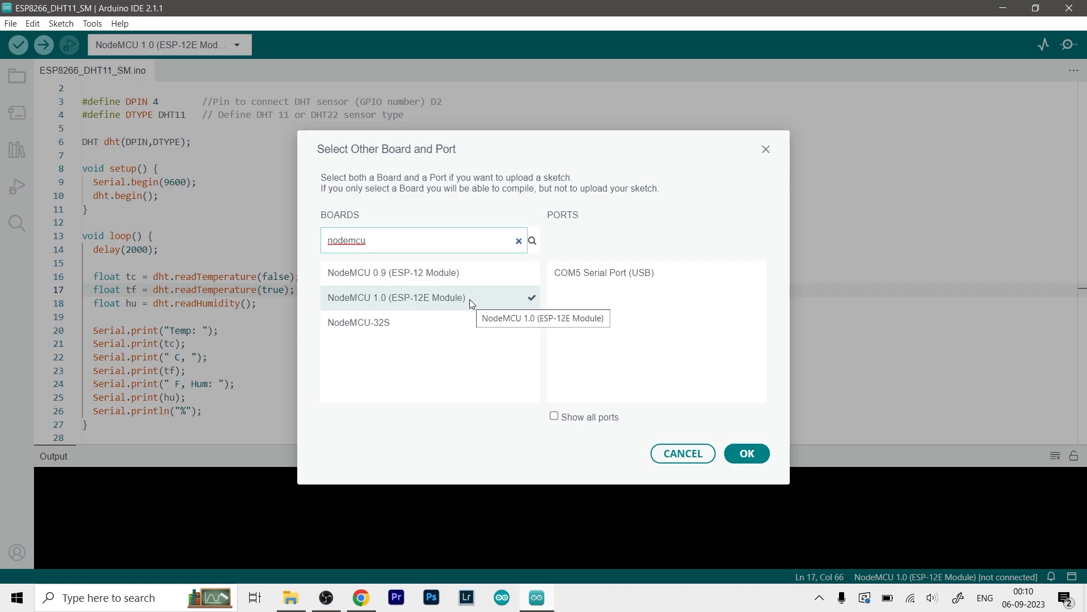
click(602, 271)
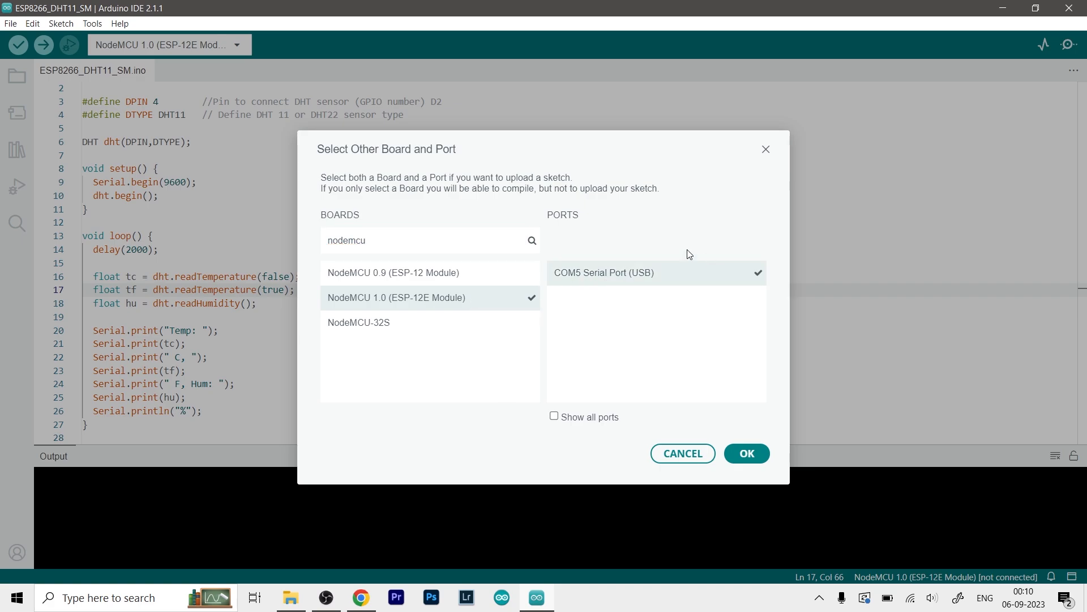
mouse_move(632, 310)
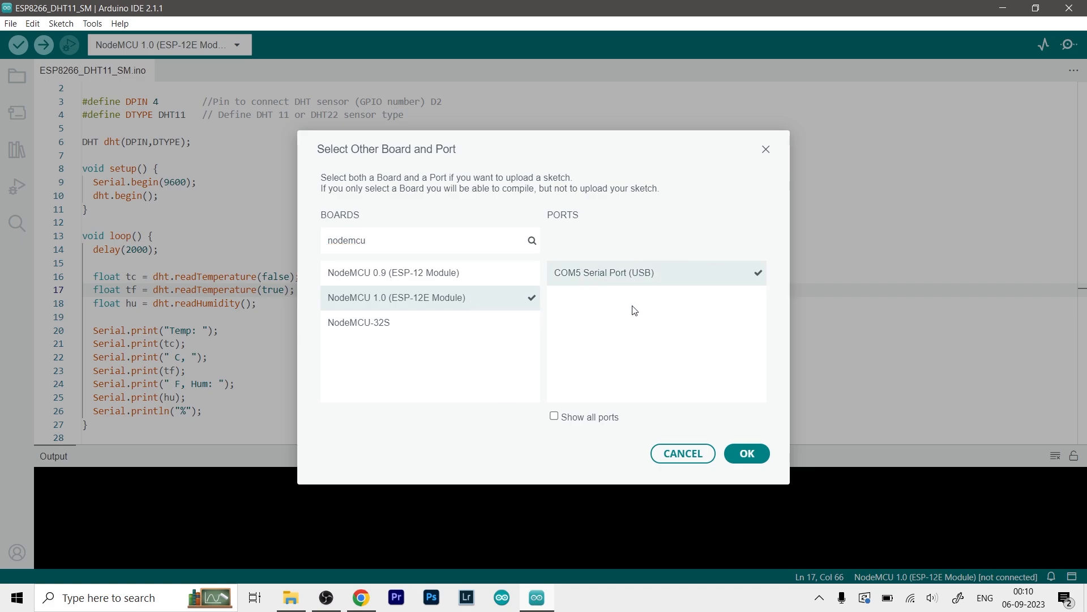
mouse_move(617, 278)
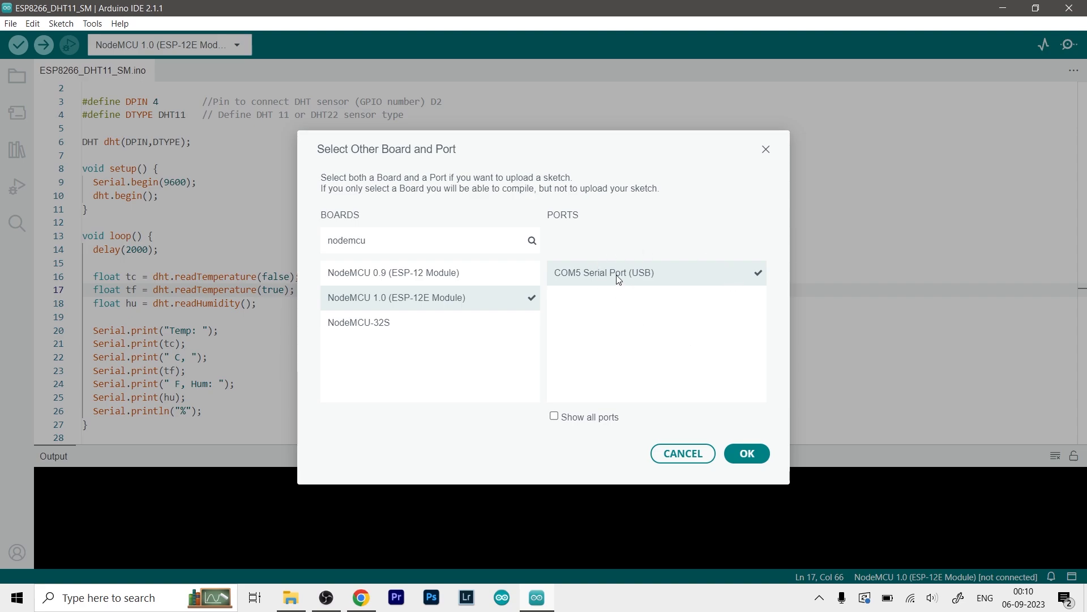
mouse_move(568, 285)
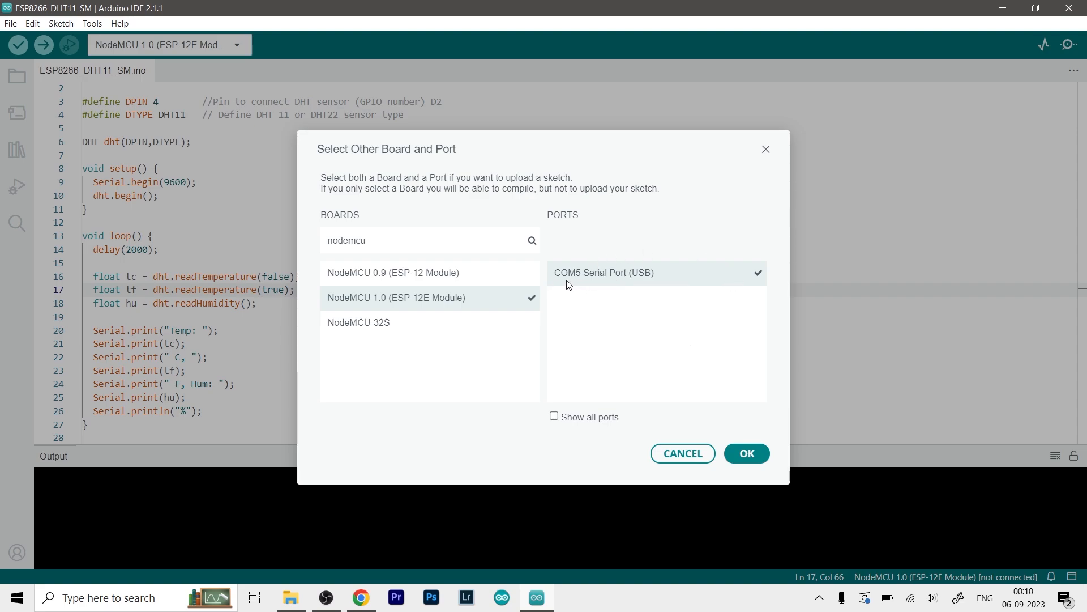
mouse_move(568, 324)
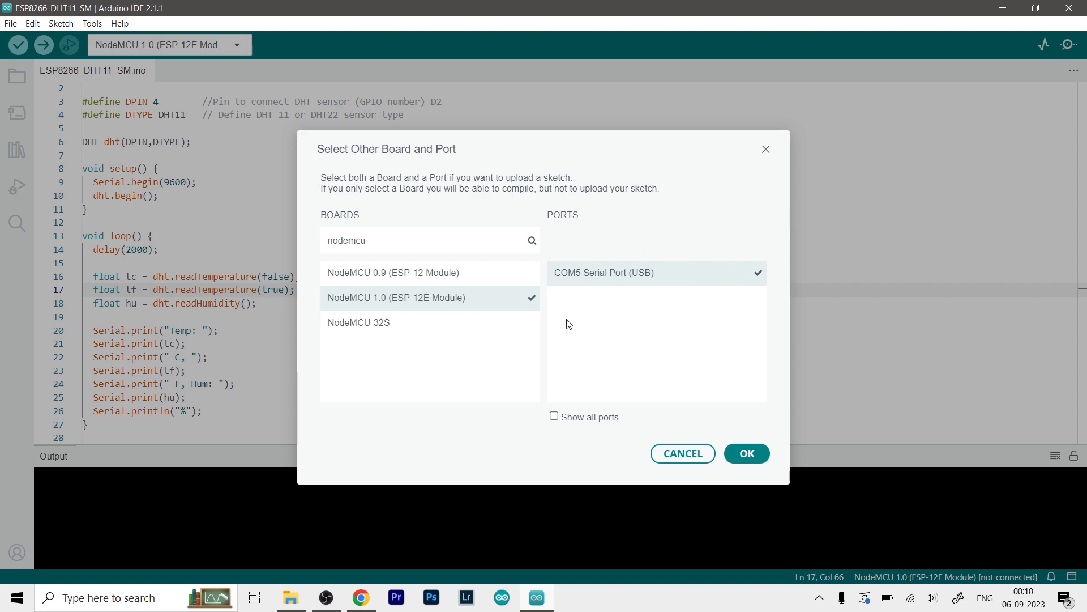
mouse_move(618, 248)
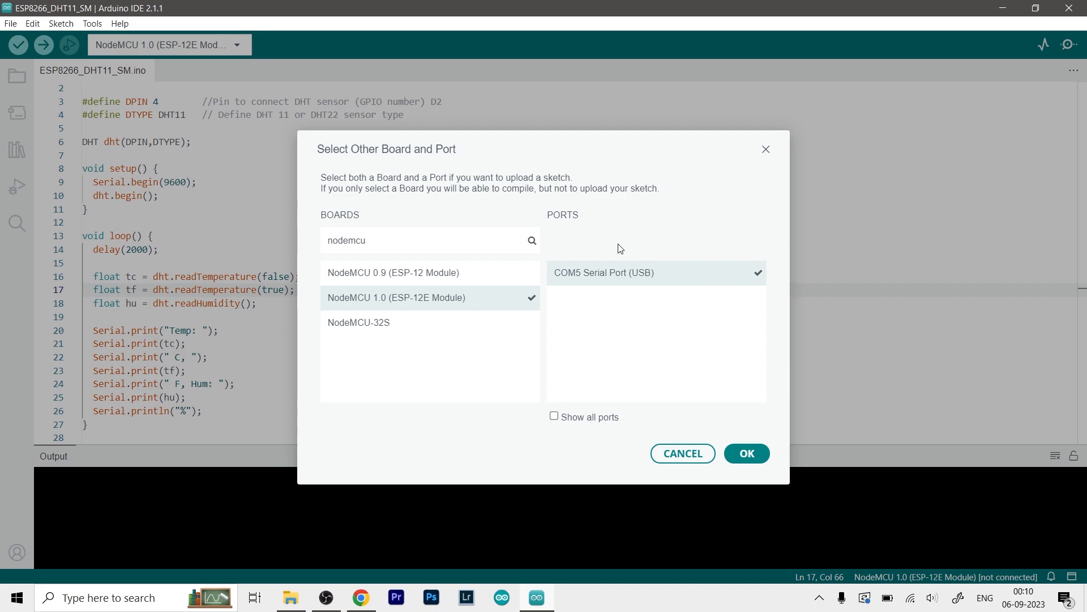
mouse_move(747, 453)
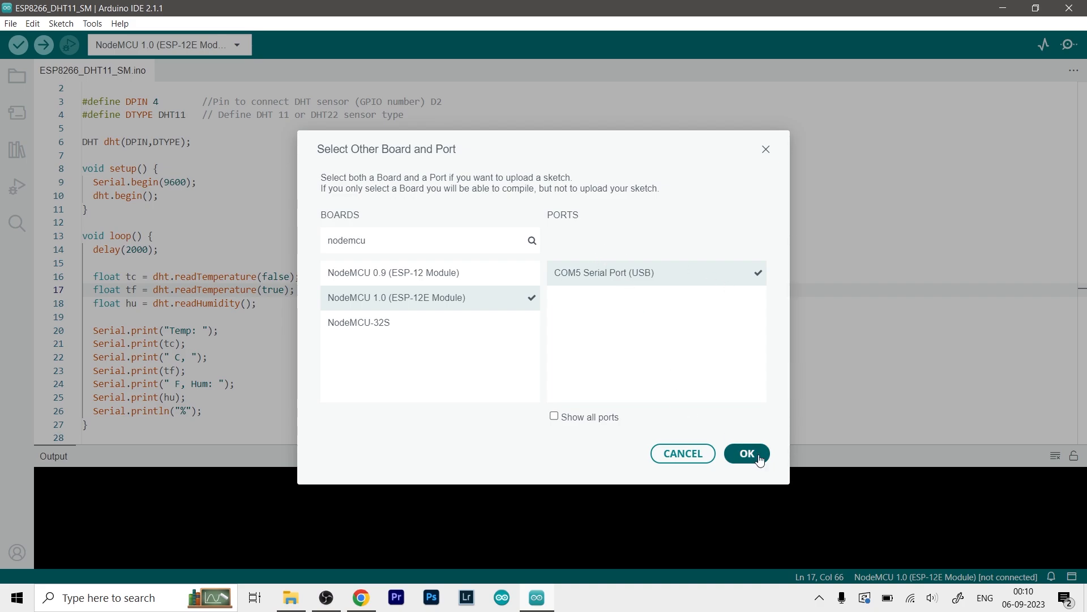
Step: Confirm NodeMCU 1.0 on COM5 and upload the sketch until 'Hash of data verified'
click(747, 453)
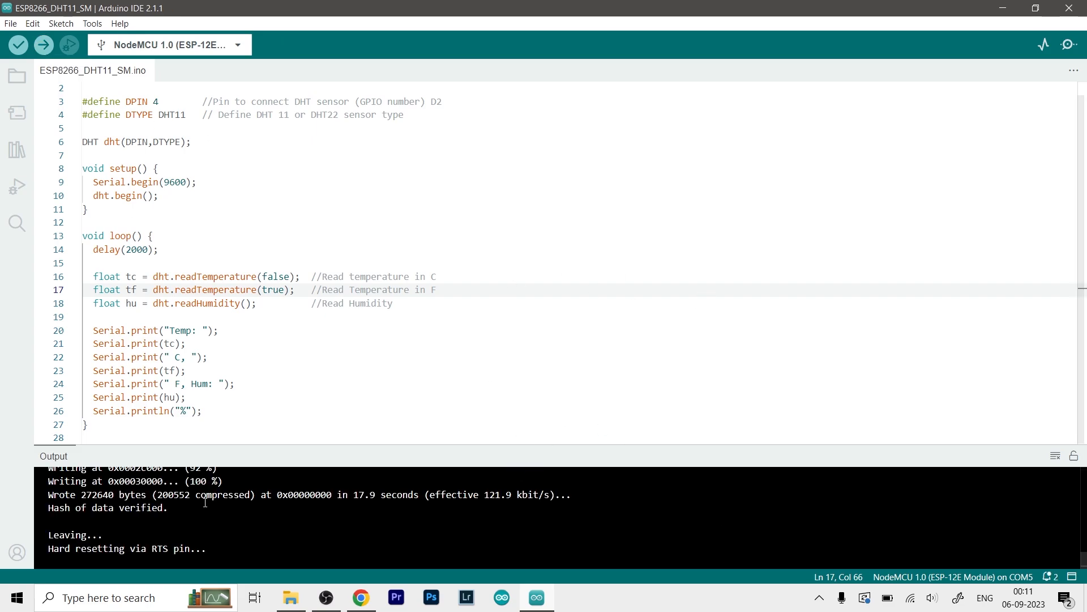
mouse_move(232, 532)
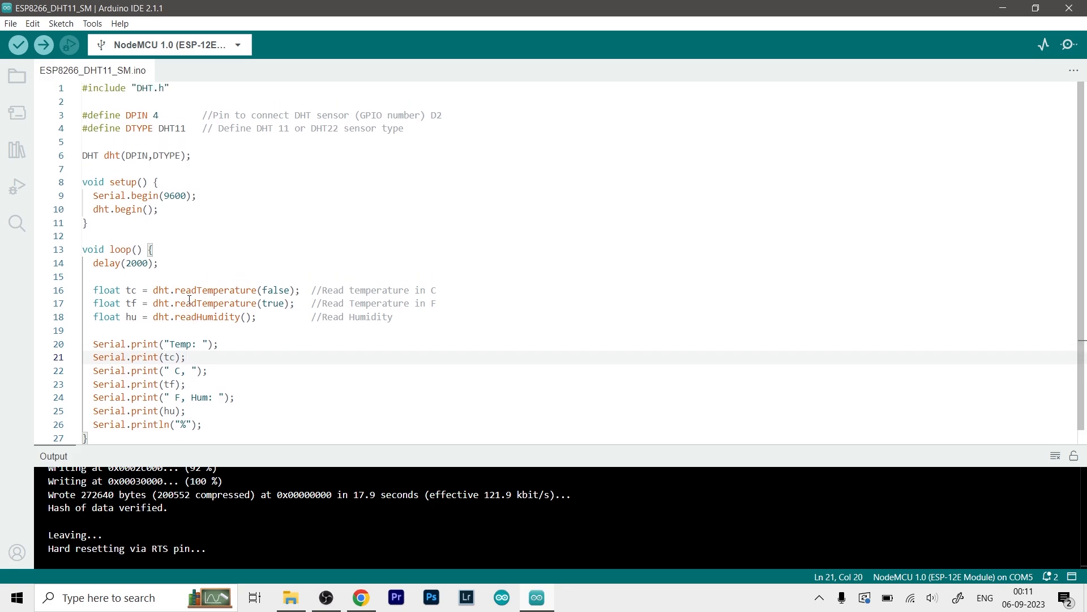
mouse_move(1072, 71)
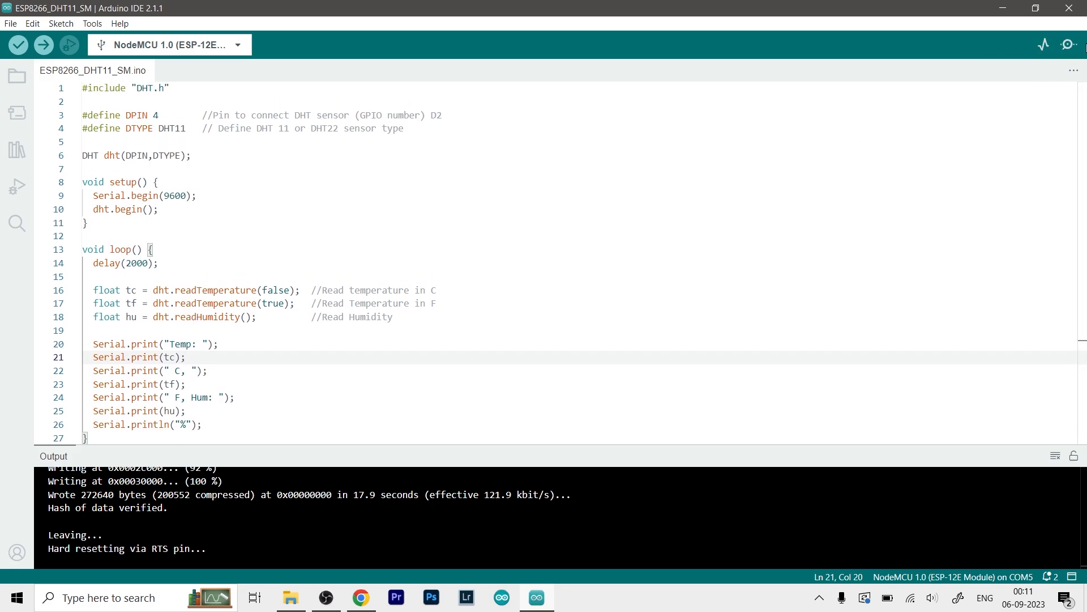
Step: Open the Serial Monitor at 9600 baud and scroll through the Temp/Hum readings
click(1071, 44)
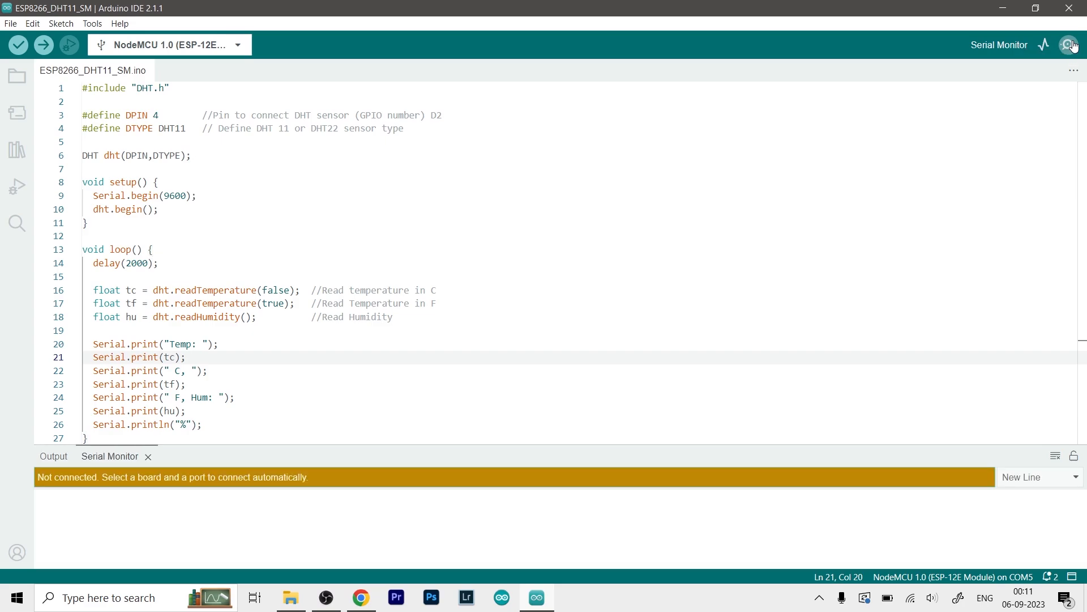
click(1071, 44)
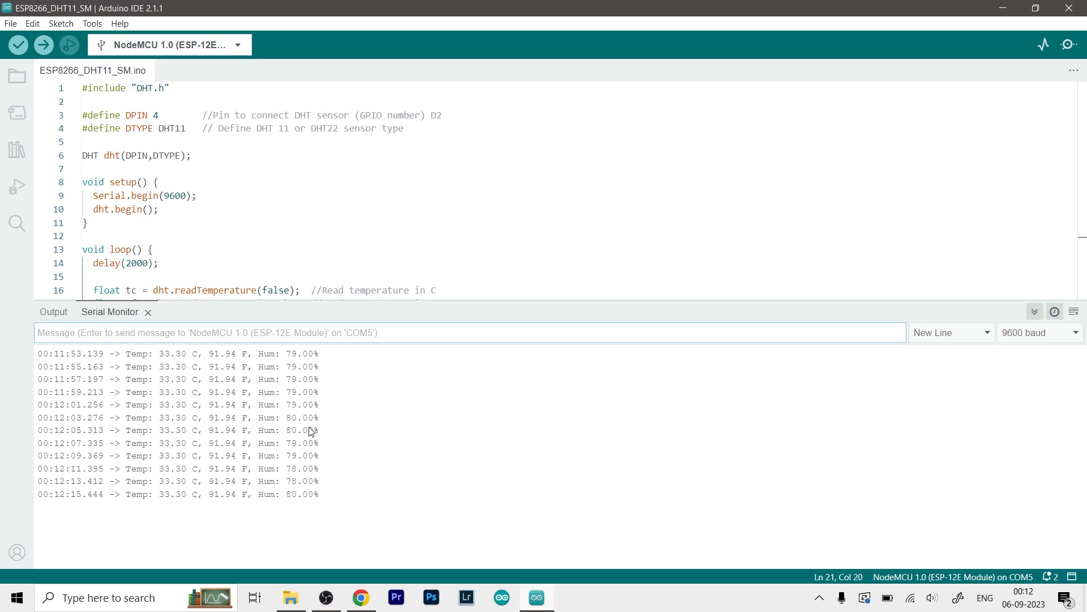
scroll(down, 3)
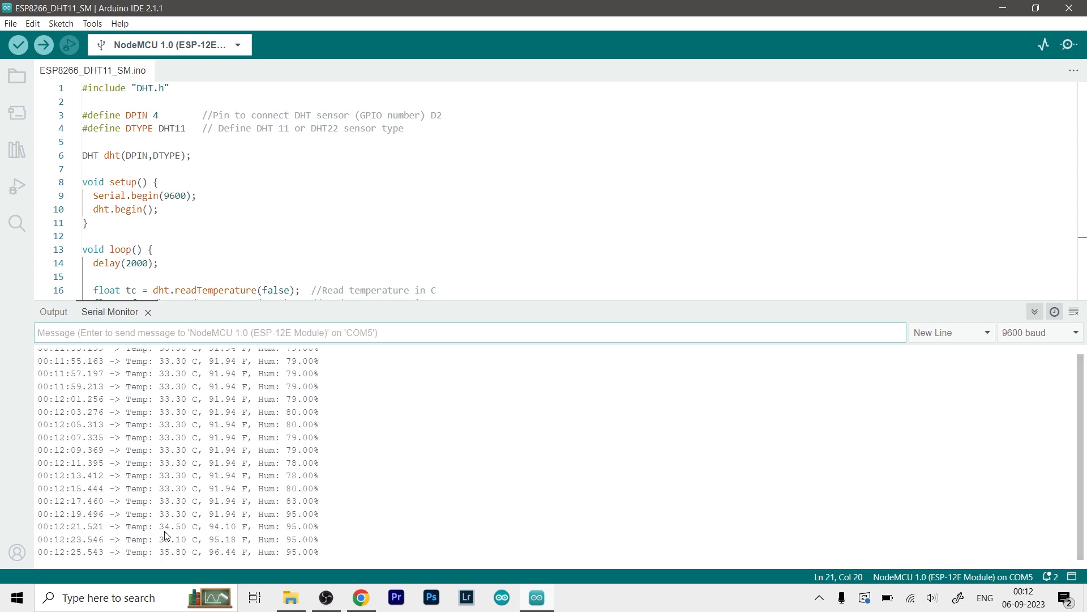